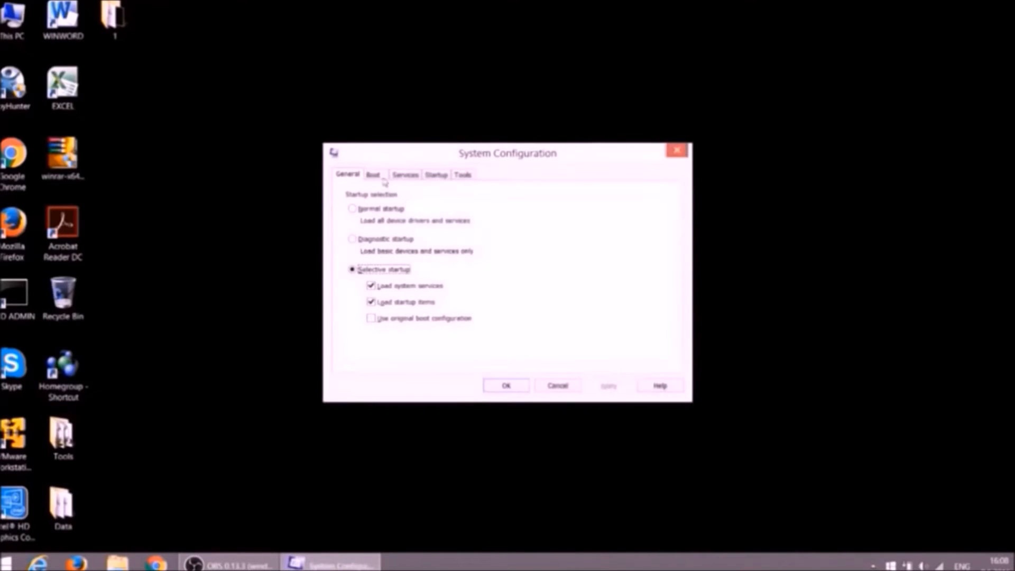
Enable Safe boot (Minimal) on the Boot tab, apply it and restart now
{"action": "left_click", "coordinate": [373, 174]}
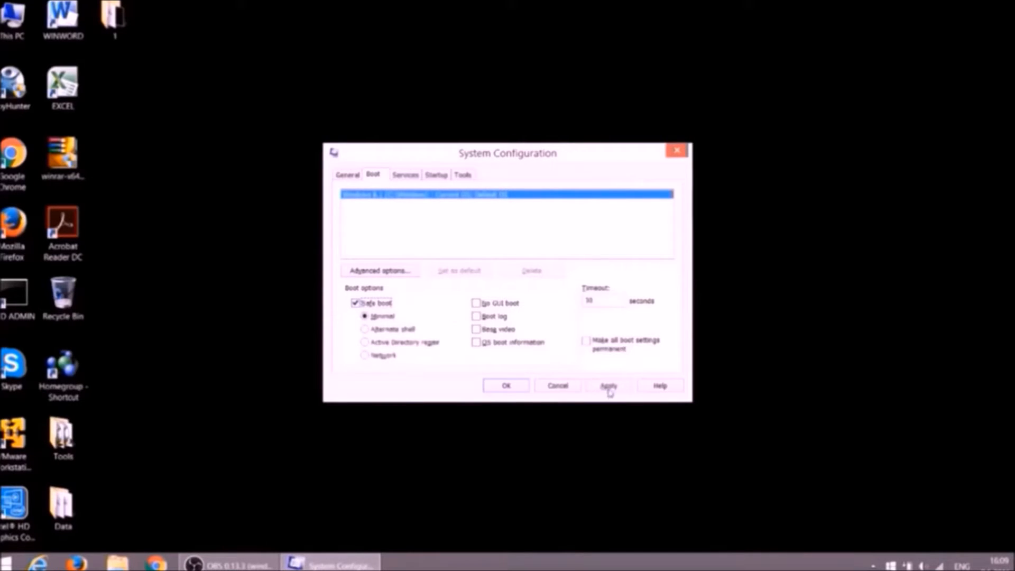
{"action": "left_click", "coordinate": [608, 385]}
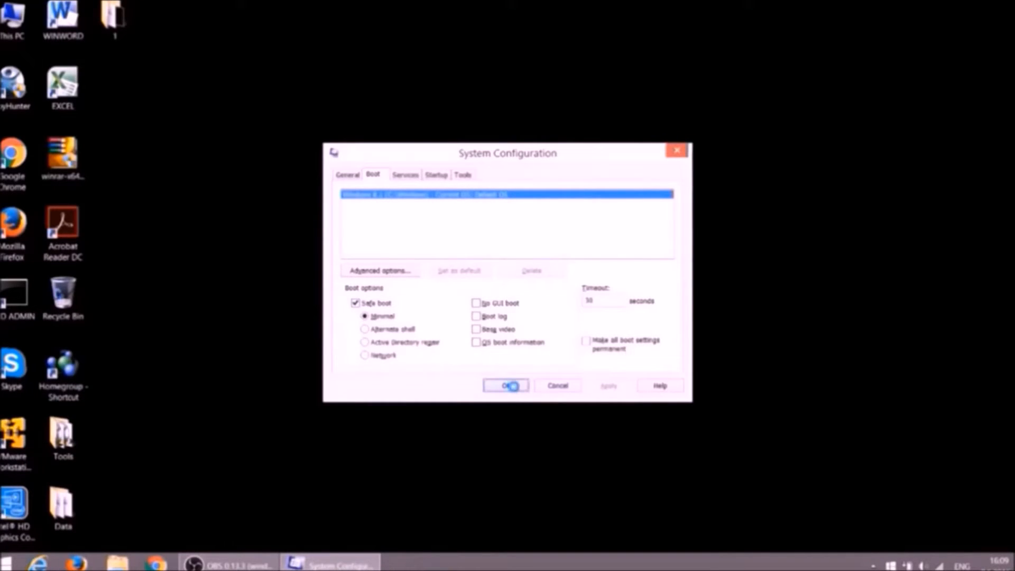
{"action": "left_click", "coordinate": [505, 385]}
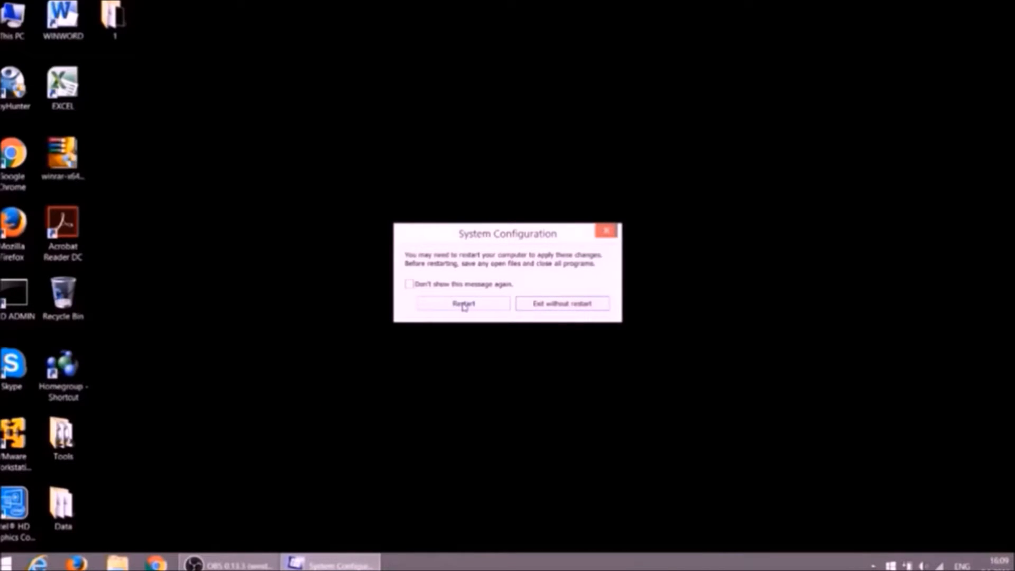
{"action": "left_click", "coordinate": [463, 303]}
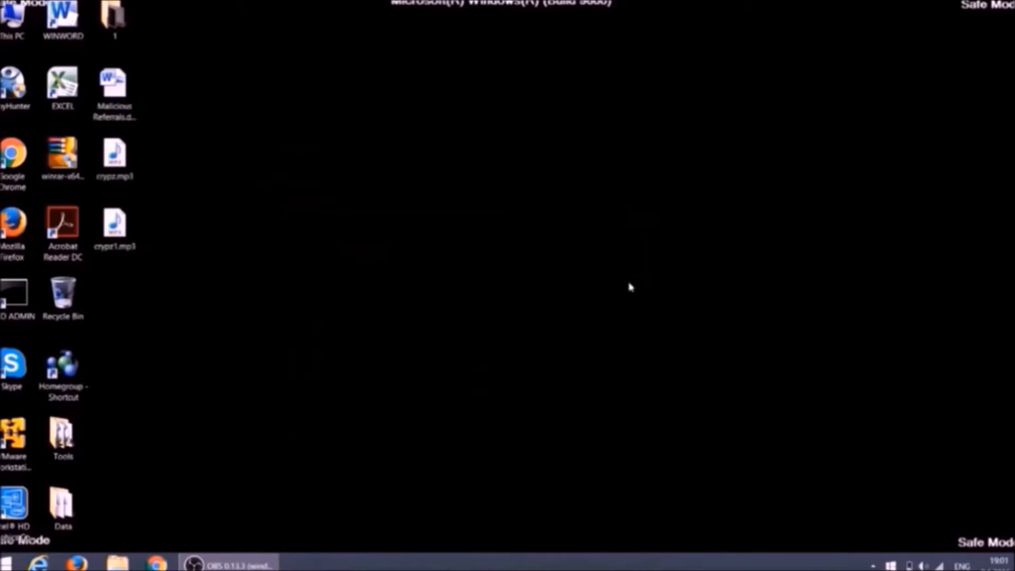
{"action": "mouse_move", "coordinate": [579, 288]}
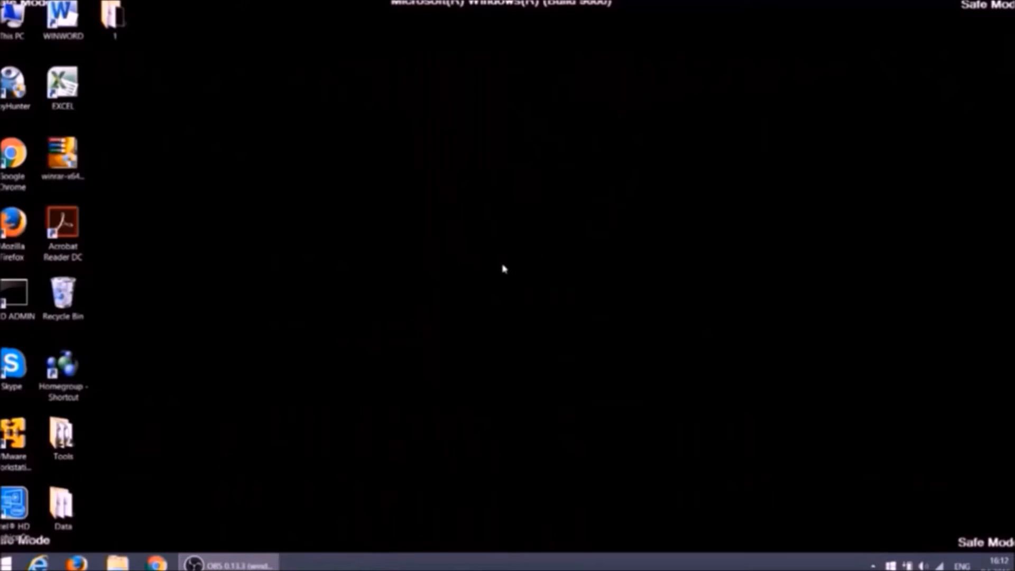
{"action": "mouse_move", "coordinate": [450, 248]}
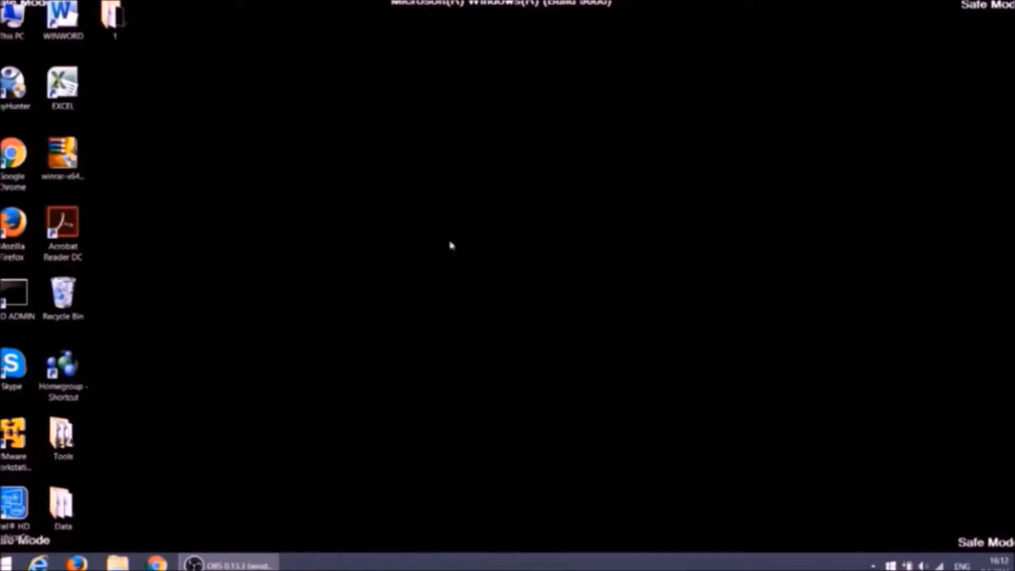
{"action": "double_click", "coordinate": [15, 85]}
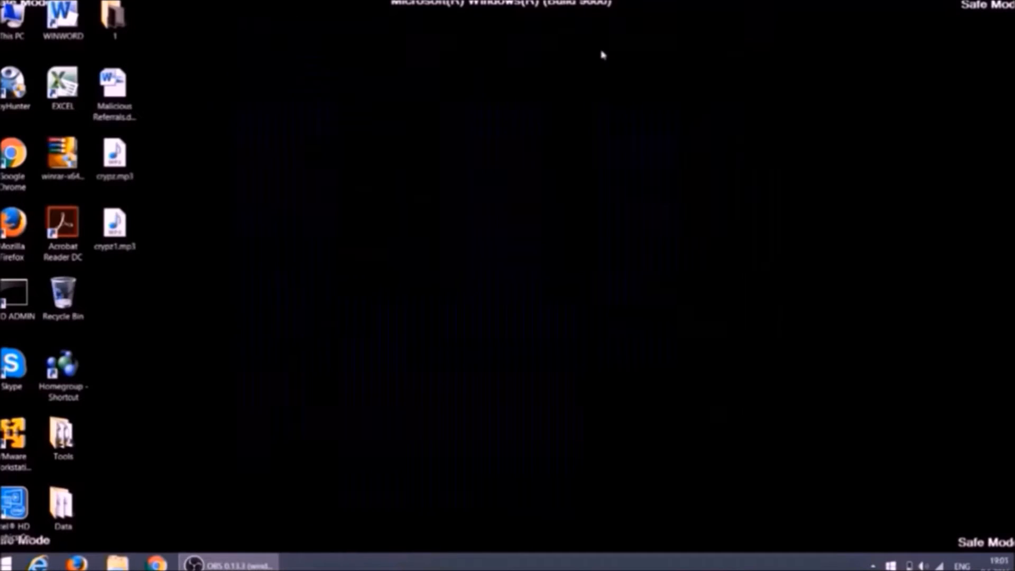
{"action": "mouse_move", "coordinate": [617, 302]}
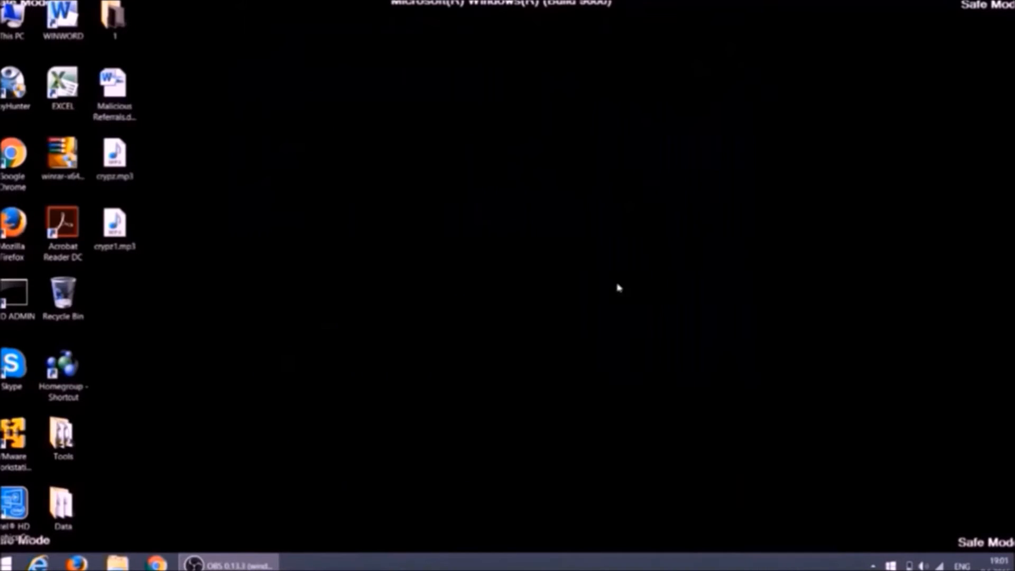
{"action": "mouse_move", "coordinate": [580, 288]}
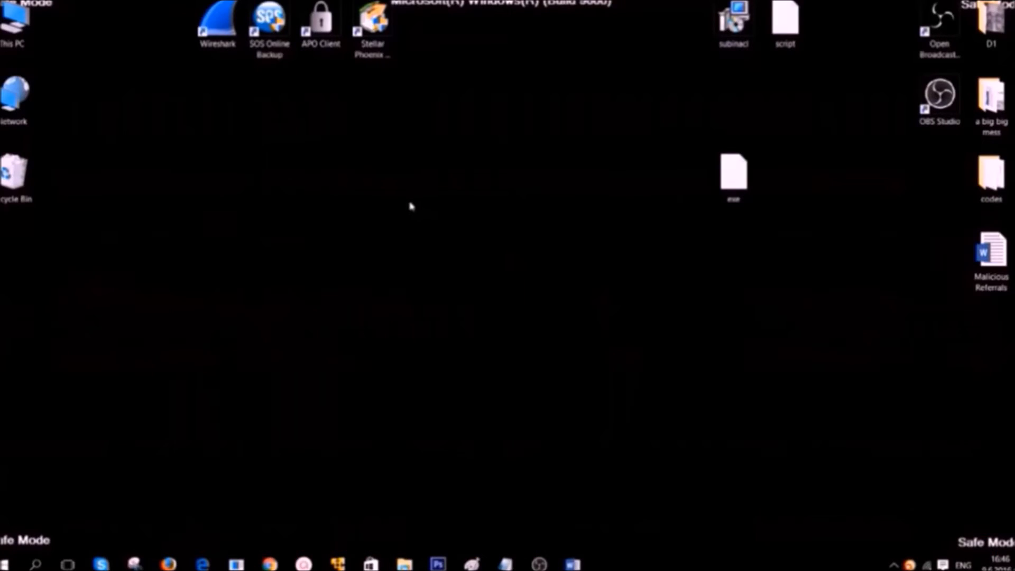
{"action": "mouse_move", "coordinate": [496, 542]}
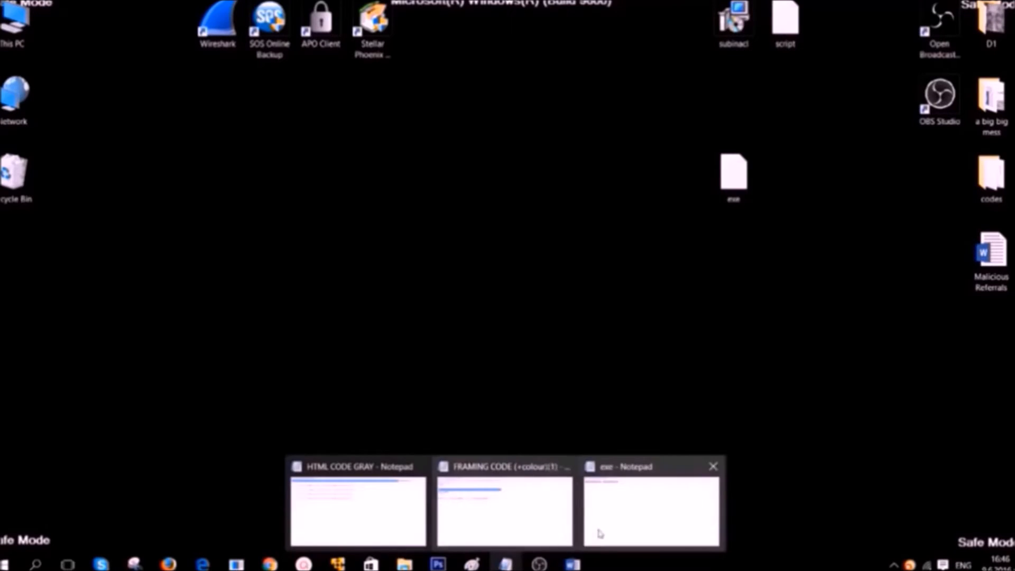
{"action": "left_click", "coordinate": [650, 503]}
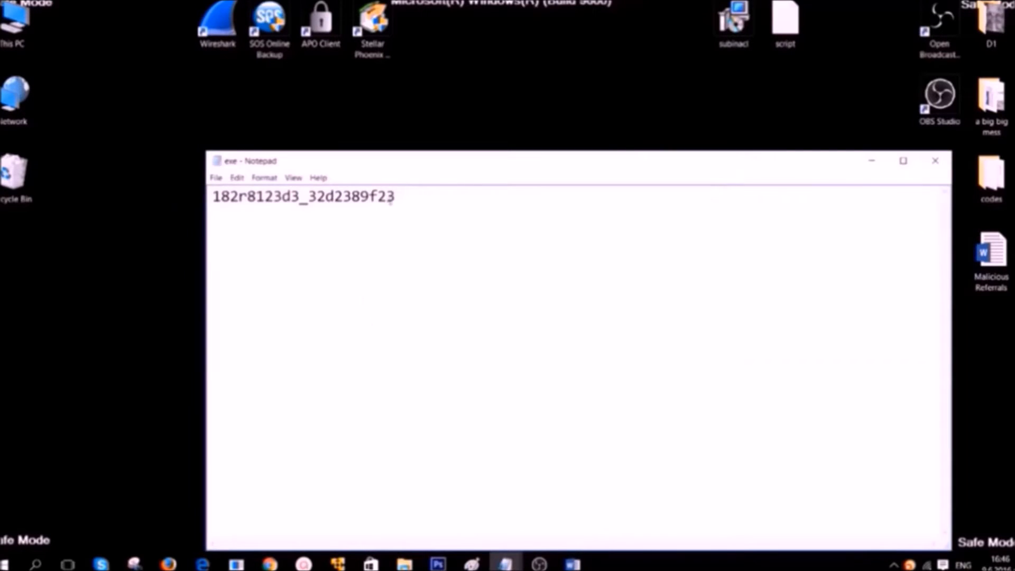
{"action": "triple_click", "coordinate": [302, 197]}
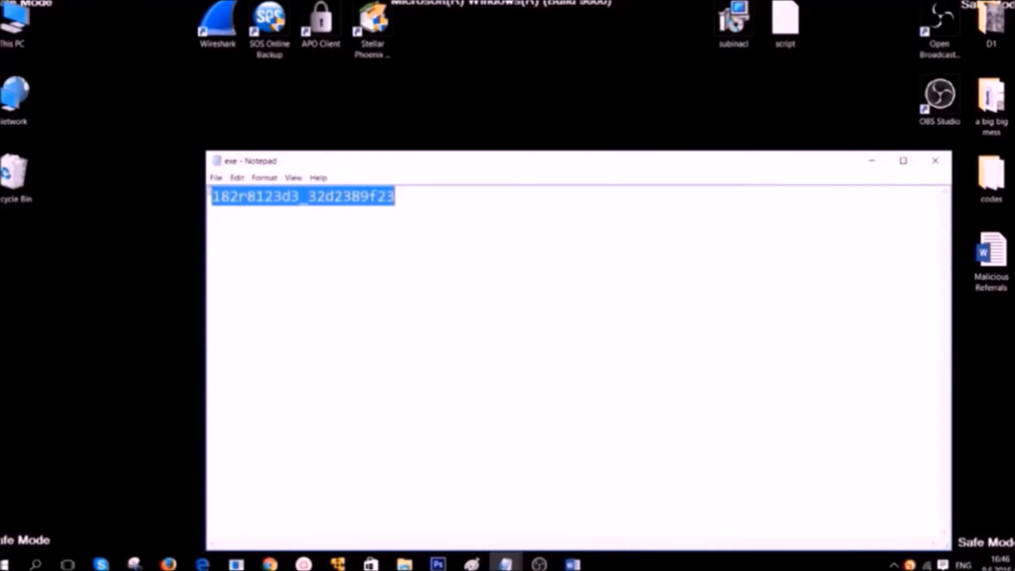
{"action": "right_click", "coordinate": [300, 197]}
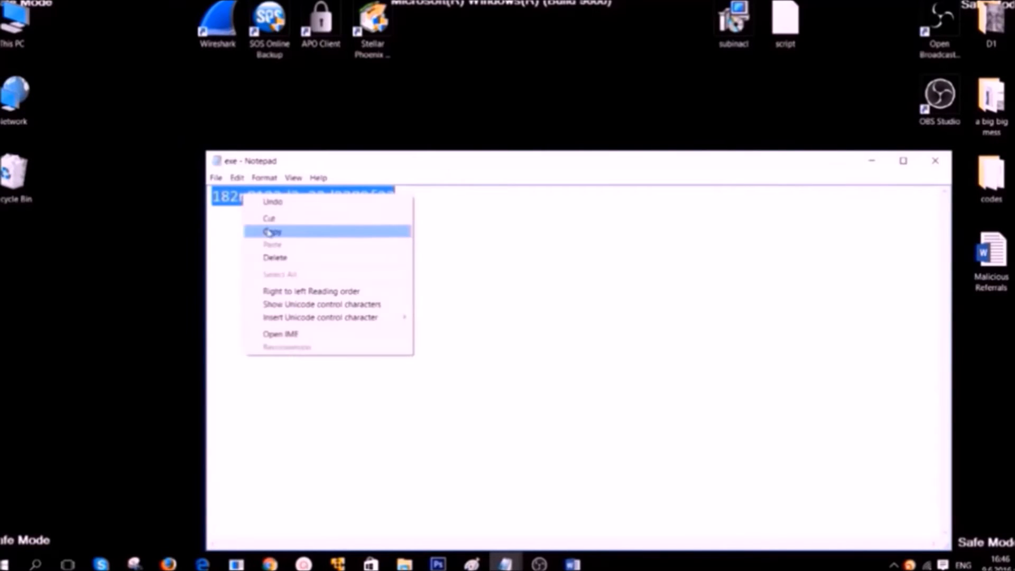
{"action": "left_click", "coordinate": [272, 232]}
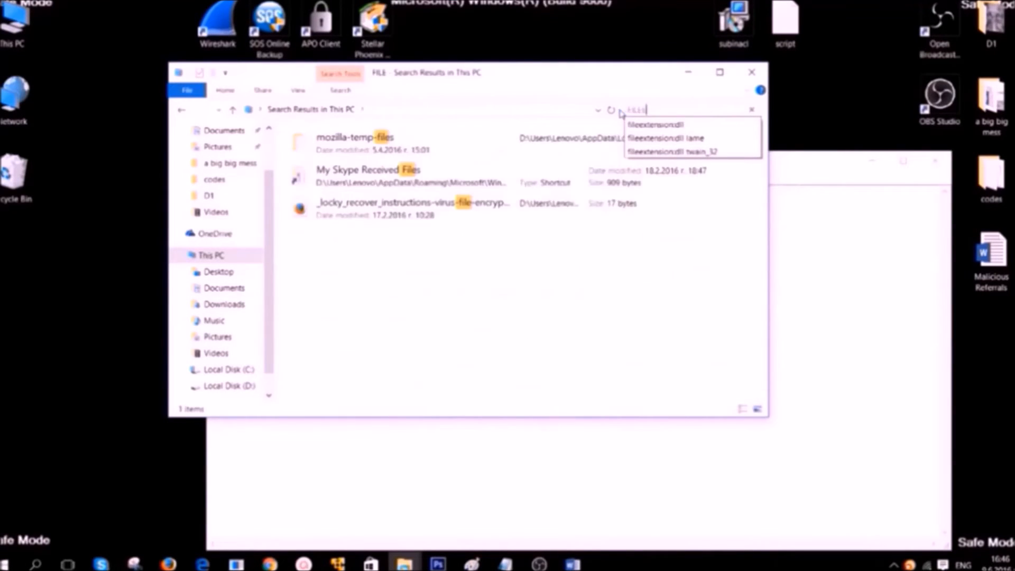
Search This PC with FILEEXTENSION and the pasted code, then select the matching file
{"action": "type", "text": "FILEEXTEN"}
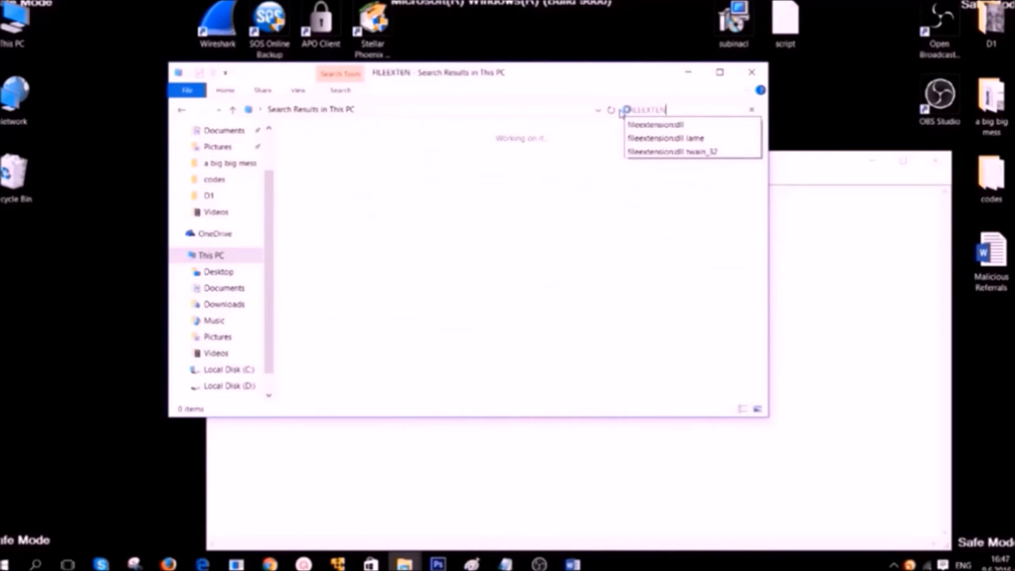
{"action": "type", "text": "SION:EXE"}
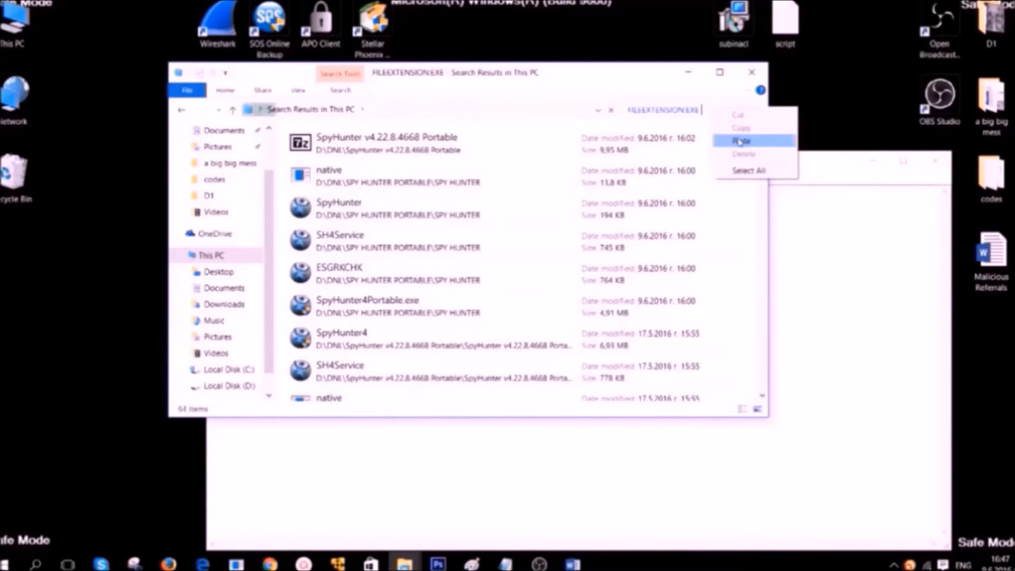
{"action": "left_click", "coordinate": [741, 139]}
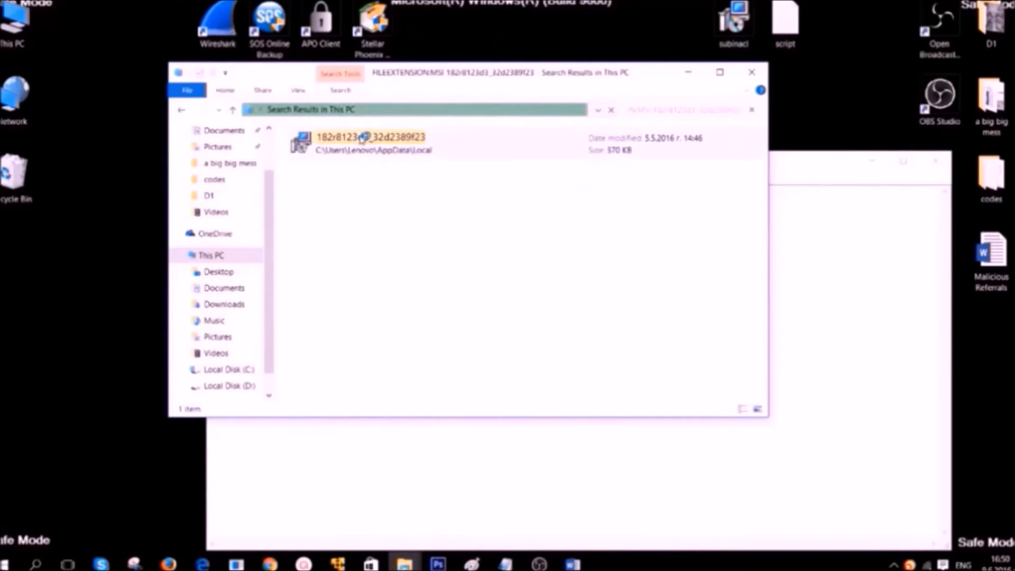
{"action": "left_click", "coordinate": [368, 142]}
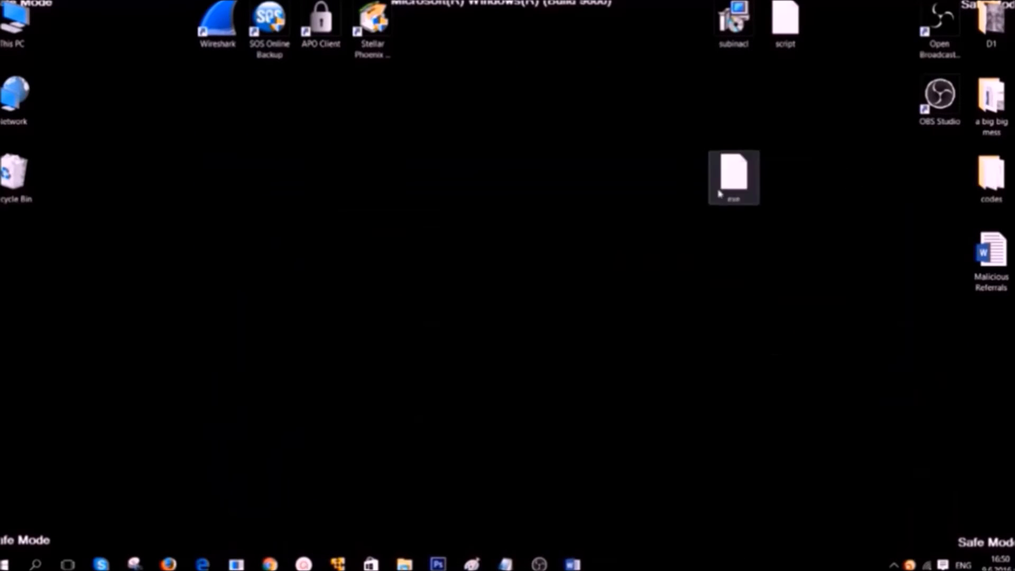
Run TASKMGR from the Run box to start Task Manager
{"action": "left_click", "coordinate": [497, 222]}
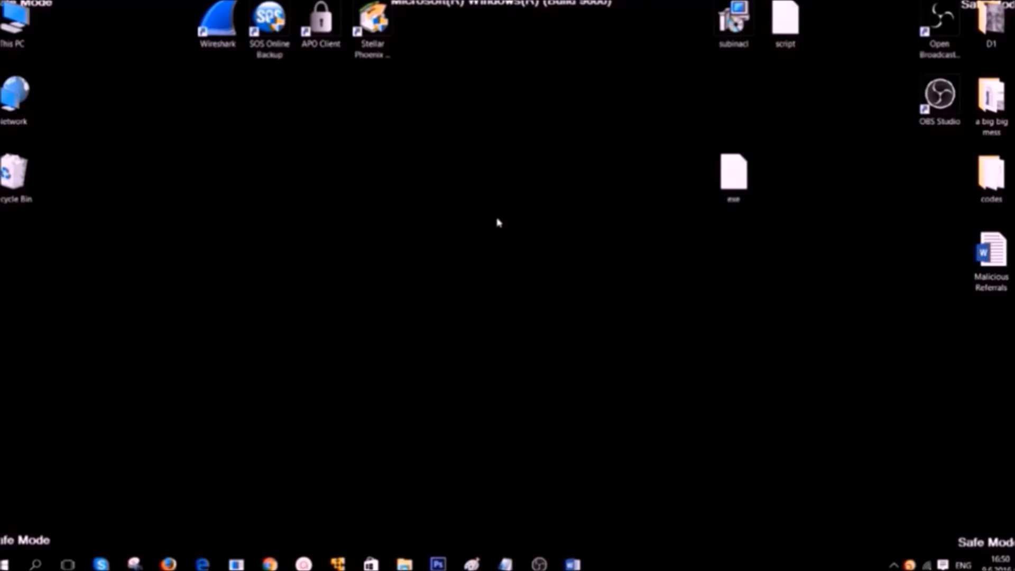
{"action": "key", "text": "Win+r"}
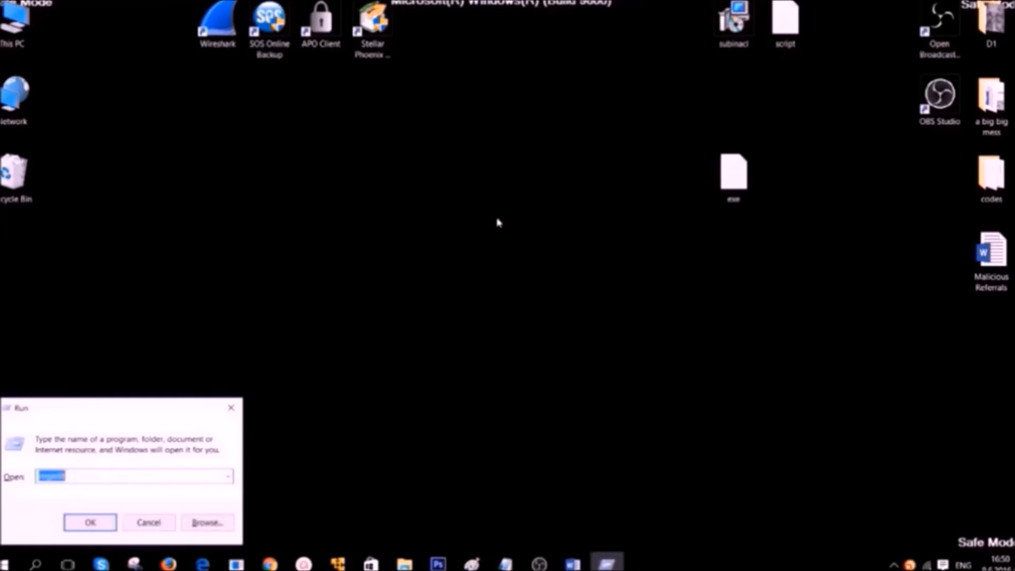
{"action": "type", "text": "TASKMGR"}
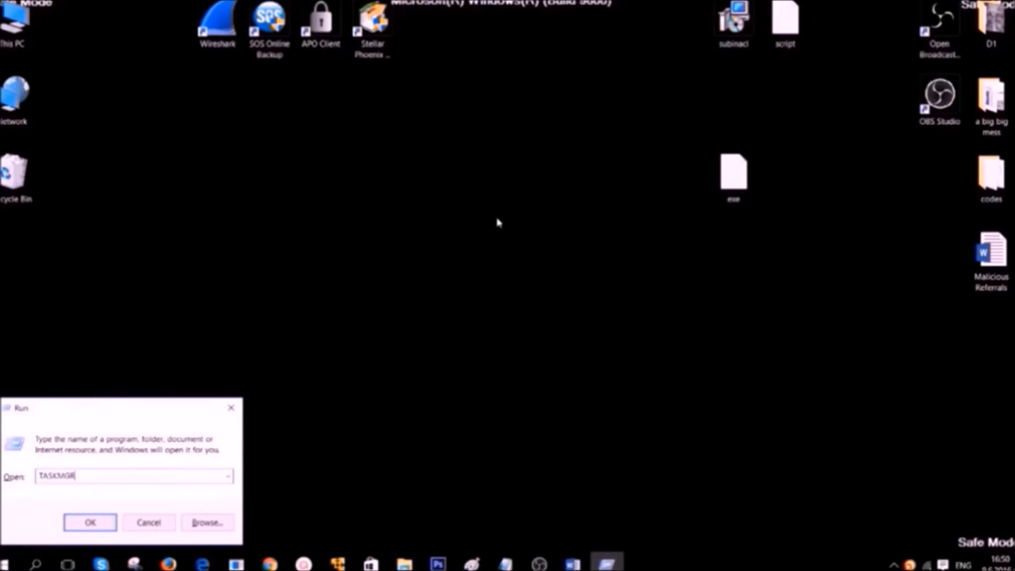
{"action": "left_click", "coordinate": [90, 522]}
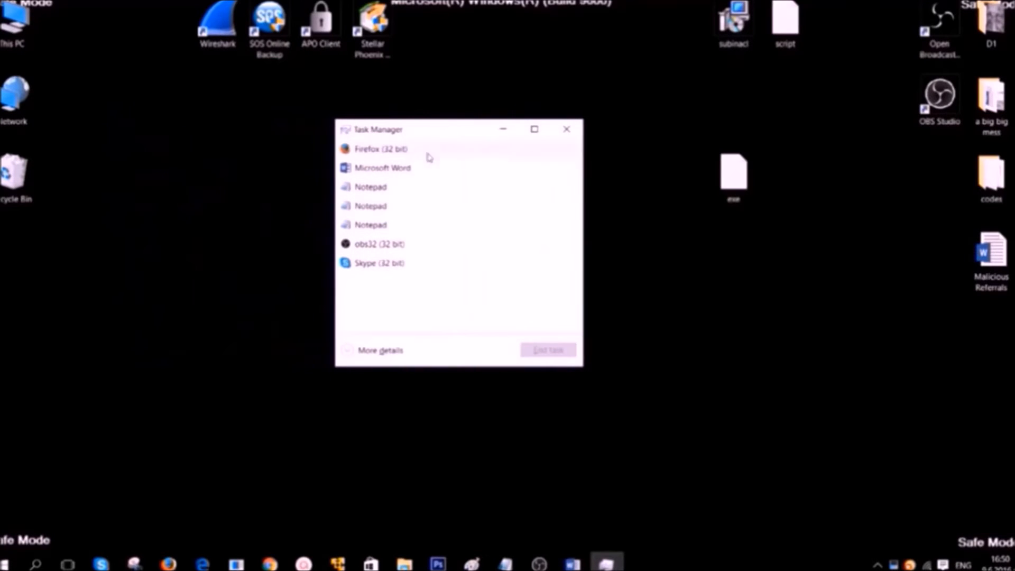
Expand to More details, list all processes on Details, select armsvc.exe and scroll the list
{"action": "left_click", "coordinate": [381, 350]}
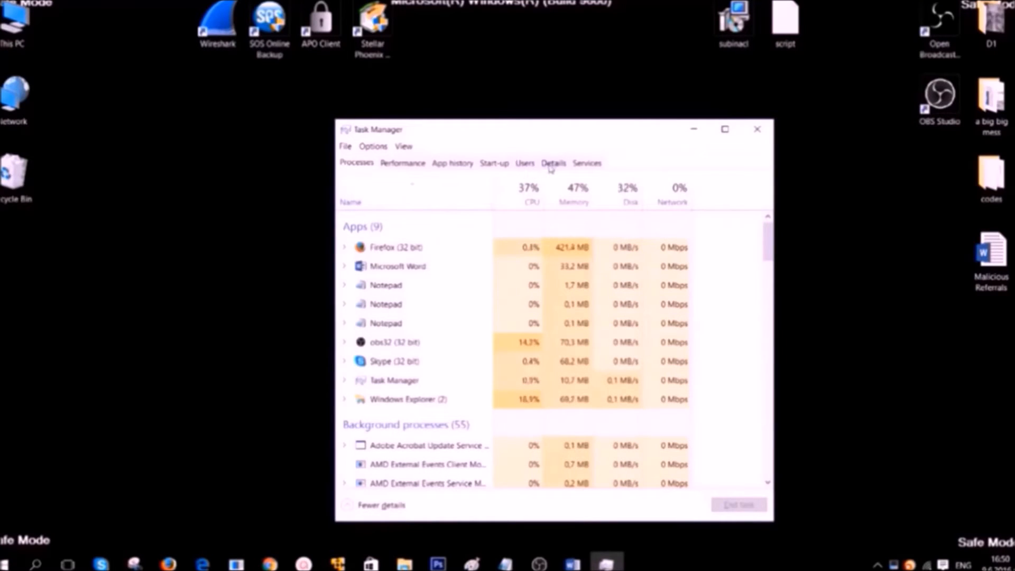
{"action": "left_click", "coordinate": [554, 163]}
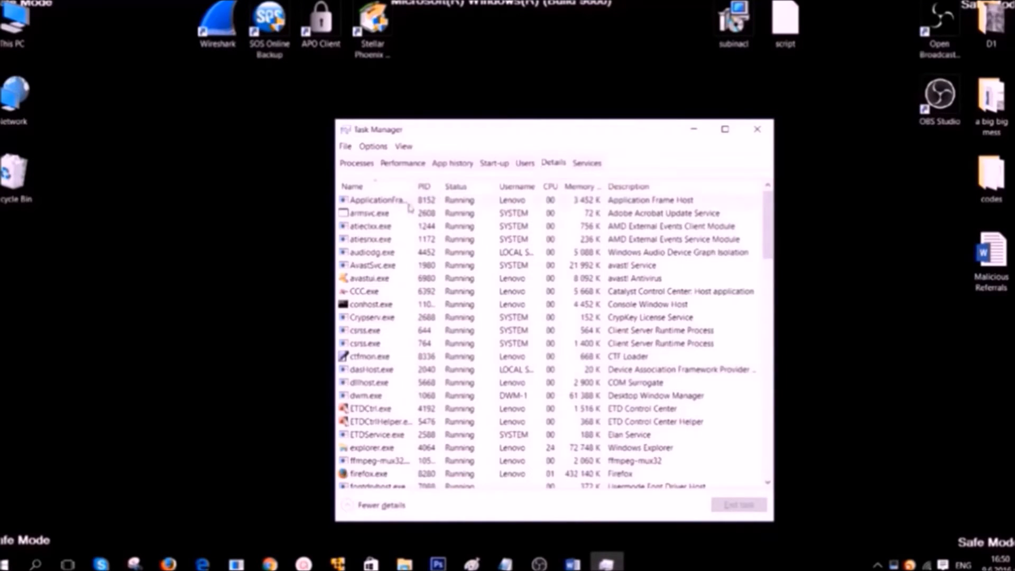
{"action": "left_click", "coordinate": [371, 214]}
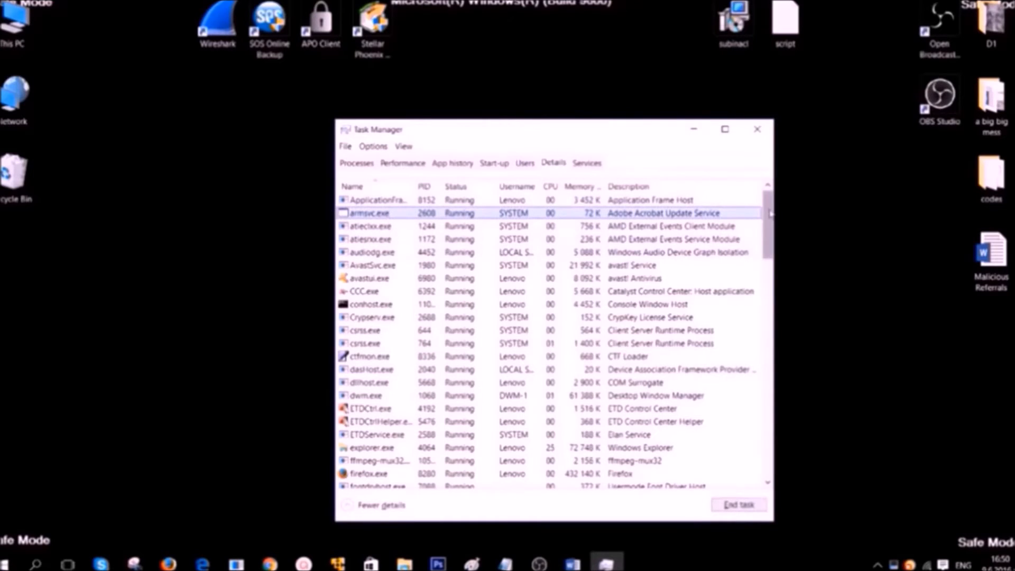
{"action": "scroll", "scroll_direction": "down", "scroll_amount": 3}
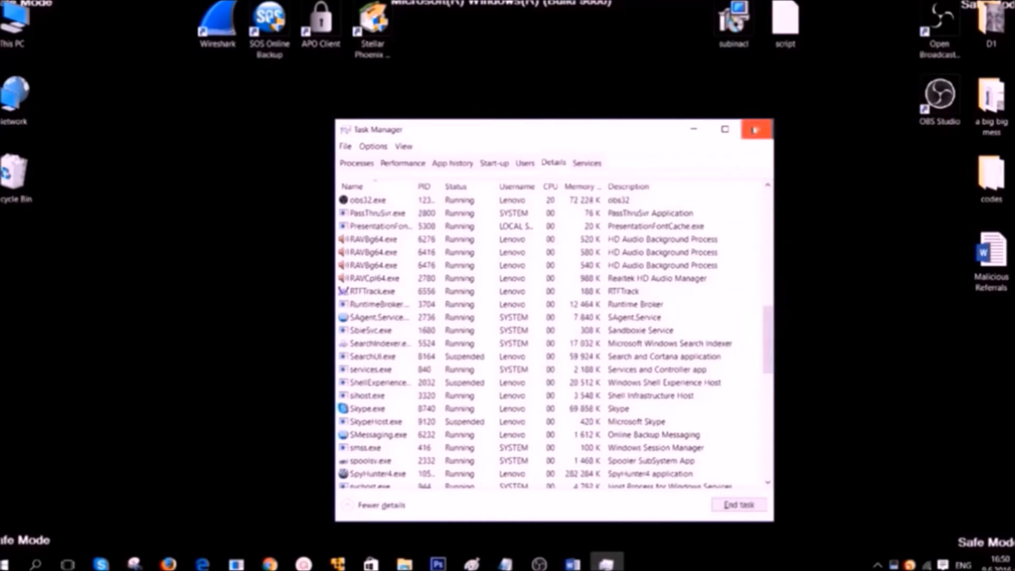
{"action": "left_click", "coordinate": [755, 129]}
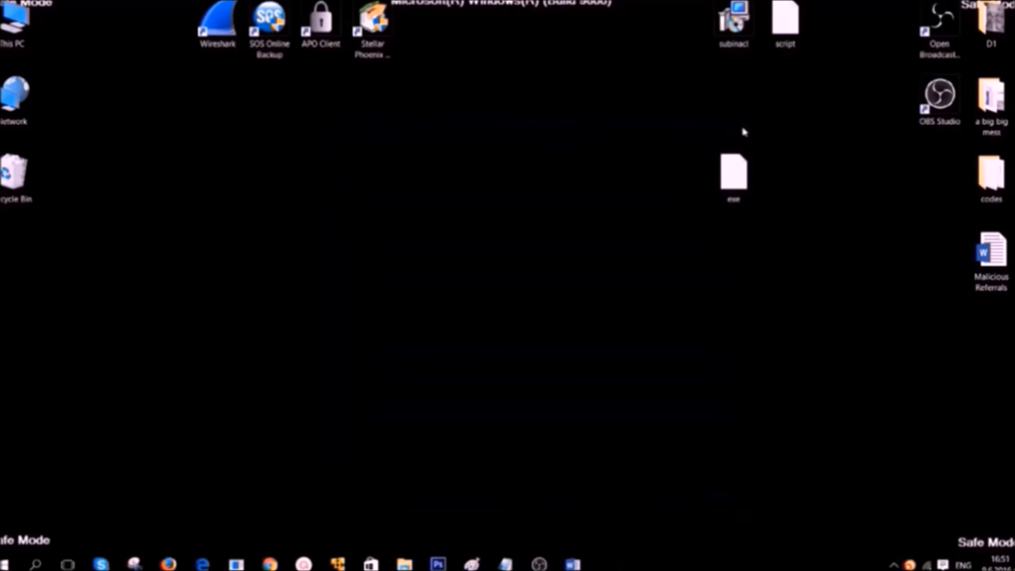
{"action": "mouse_move", "coordinate": [472, 217]}
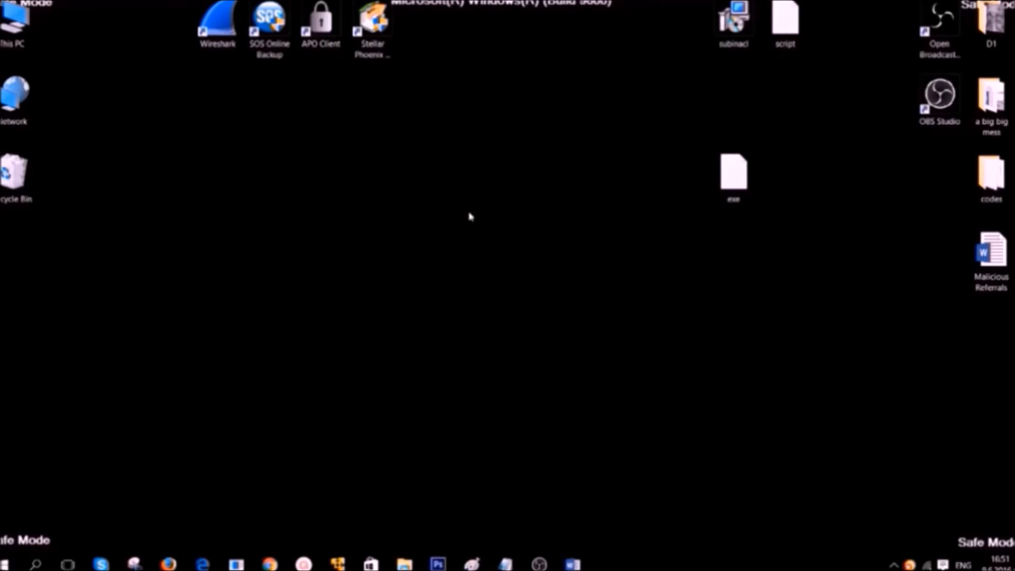
Run REGEDIT from the Run box to start the Registry Editor
{"action": "key", "text": "Win+r"}
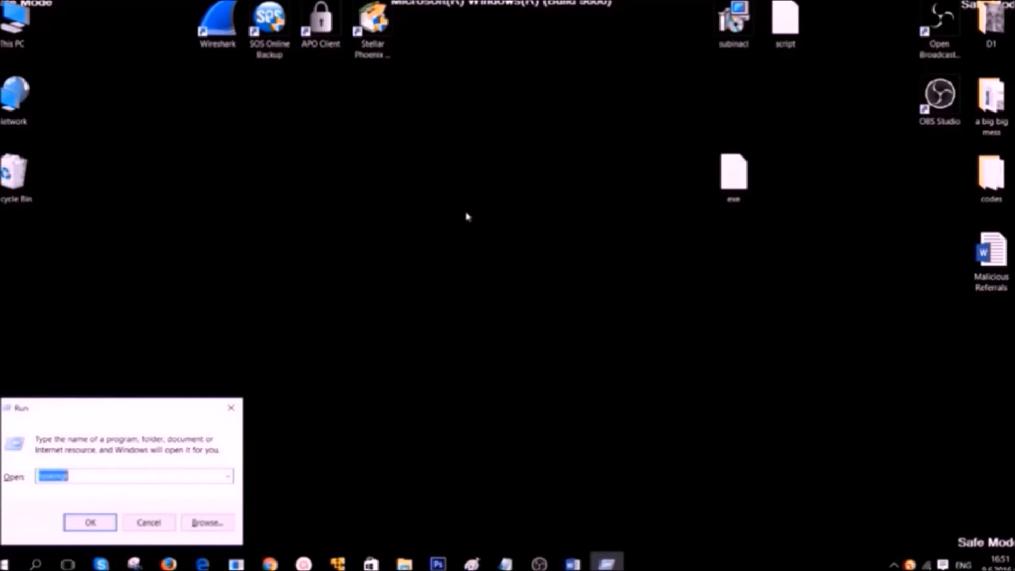
{"action": "mouse_move", "coordinate": [471, 222]}
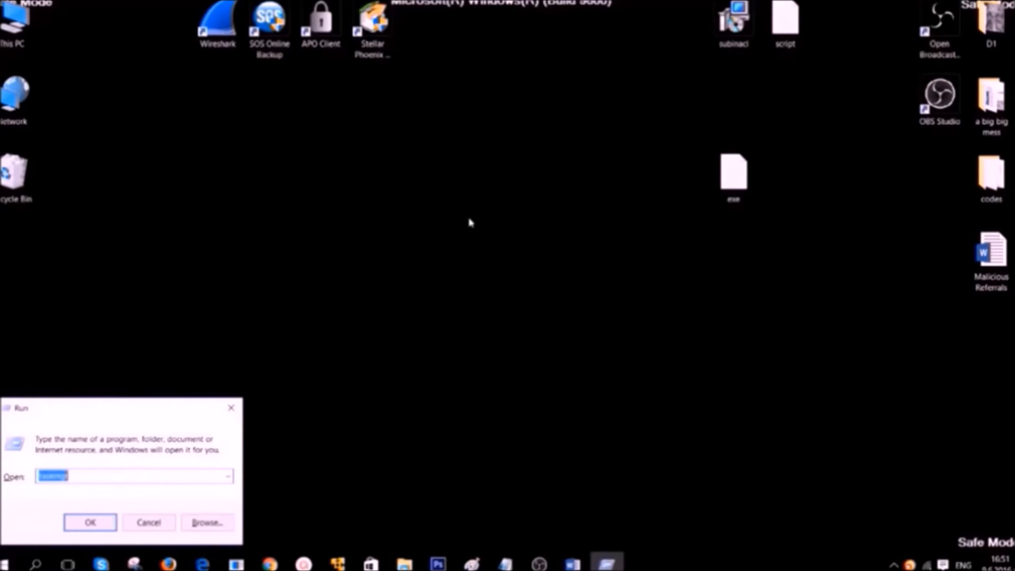
{"action": "type", "text": "REGEDIT"}
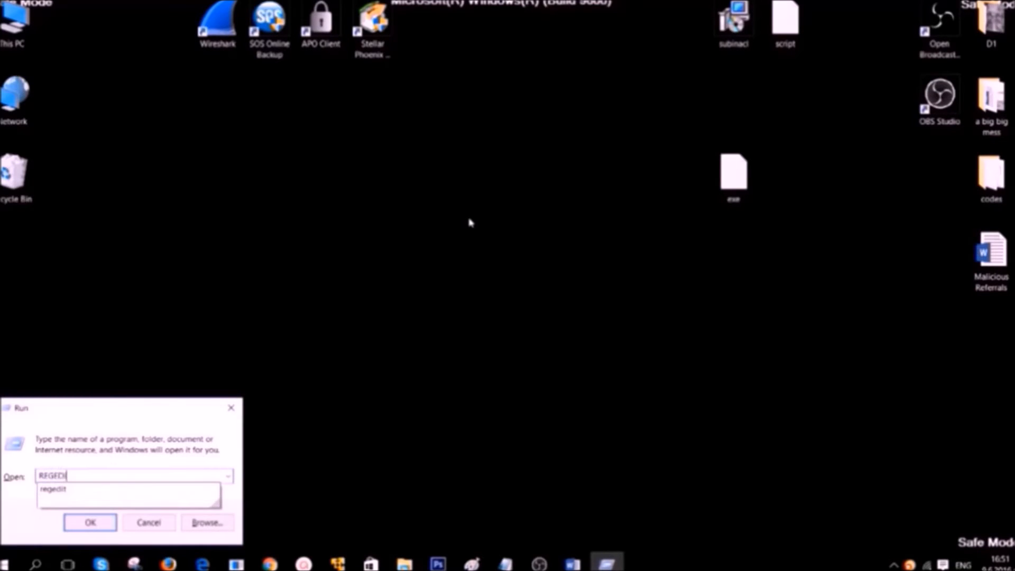
{"action": "left_click", "coordinate": [88, 522]}
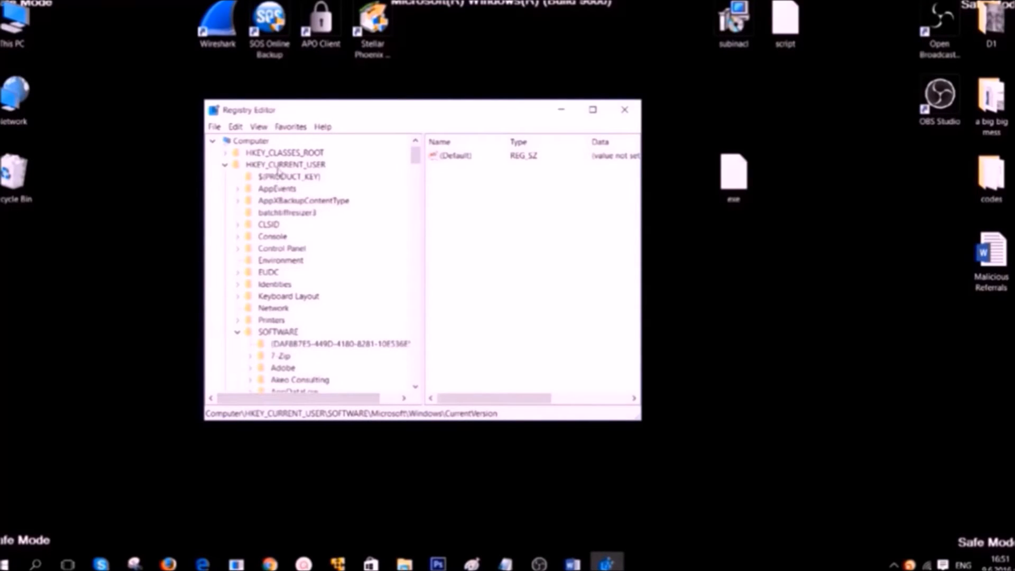
Browse HKEY_CURRENT_USER\SOFTWARE down to the CurrentVersion\Run startup key
{"action": "left_click", "coordinate": [285, 164]}
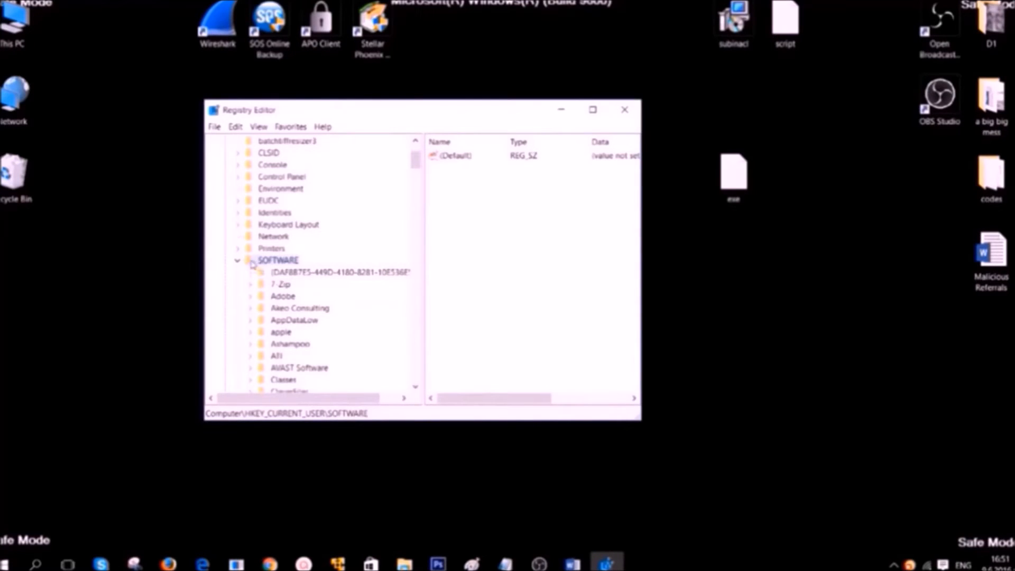
{"action": "scroll", "scroll_direction": "down", "scroll_amount": 3}
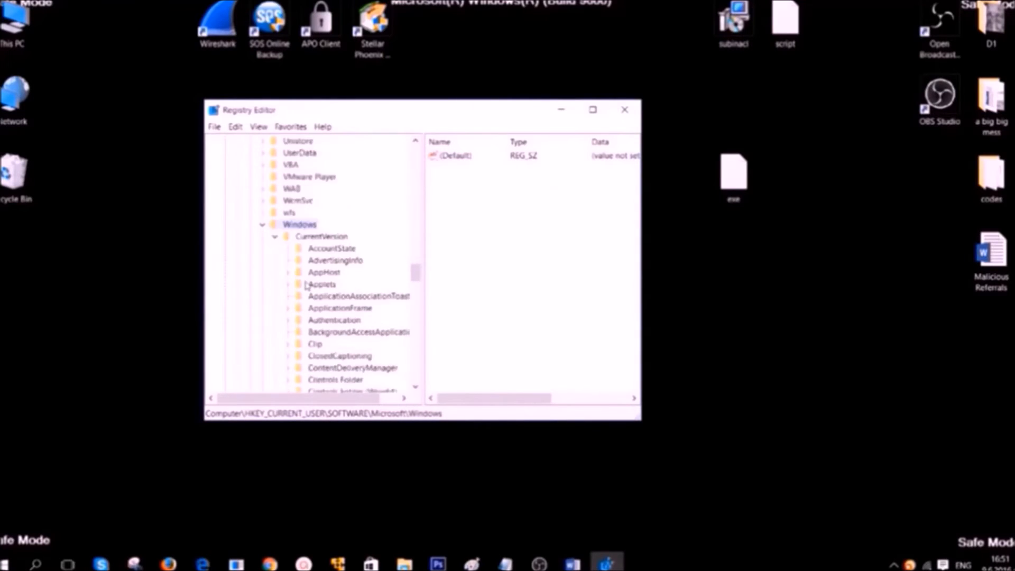
{"action": "scroll", "scroll_direction": "down", "scroll_amount": 3}
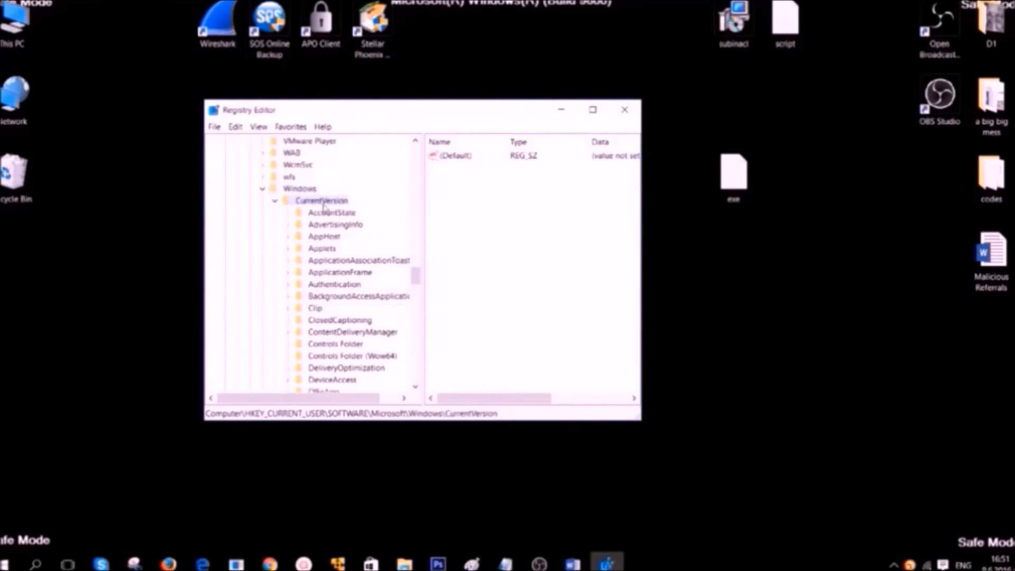
{"action": "scroll", "scroll_direction": "down", "scroll_amount": 3}
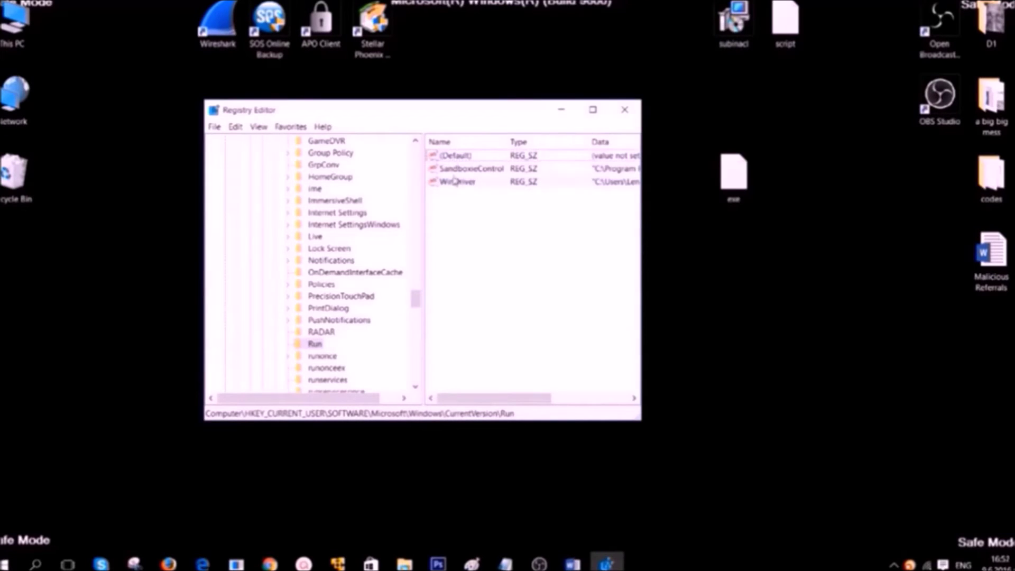
{"action": "left_click", "coordinate": [465, 168]}
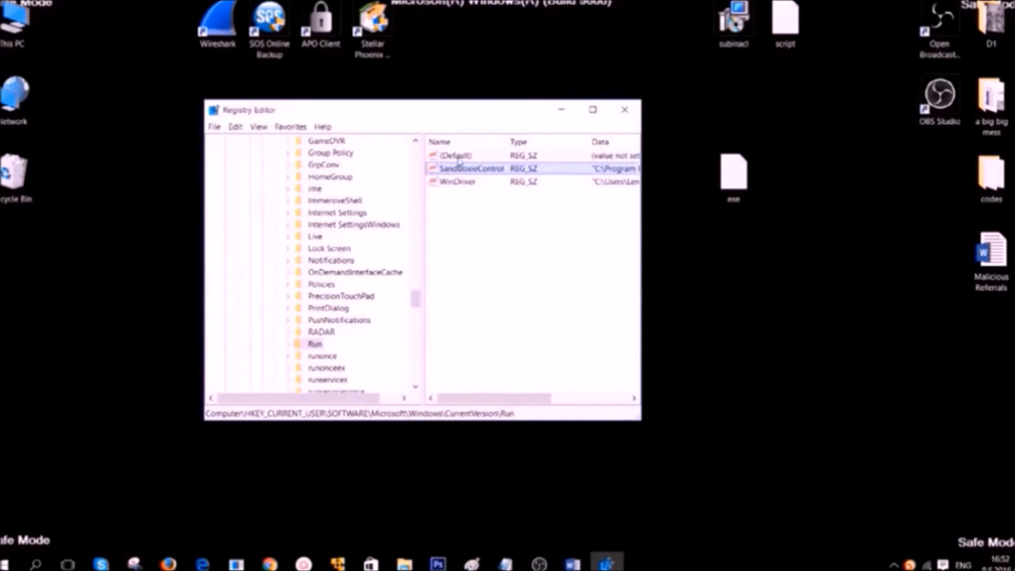
Select an autostart value in the Run key and confirm its deletion
{"action": "left_click", "coordinate": [456, 155]}
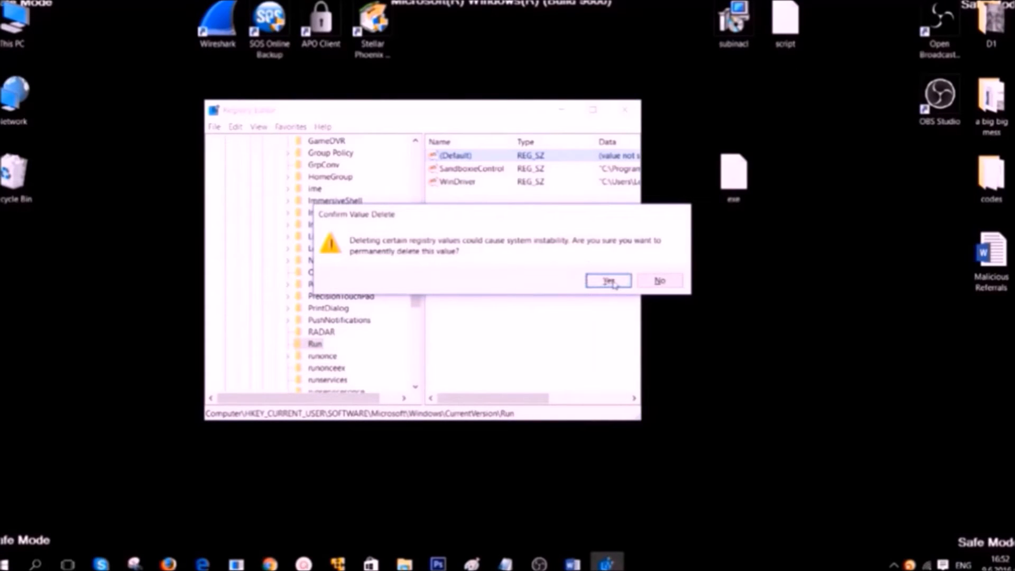
{"action": "left_click", "coordinate": [608, 281]}
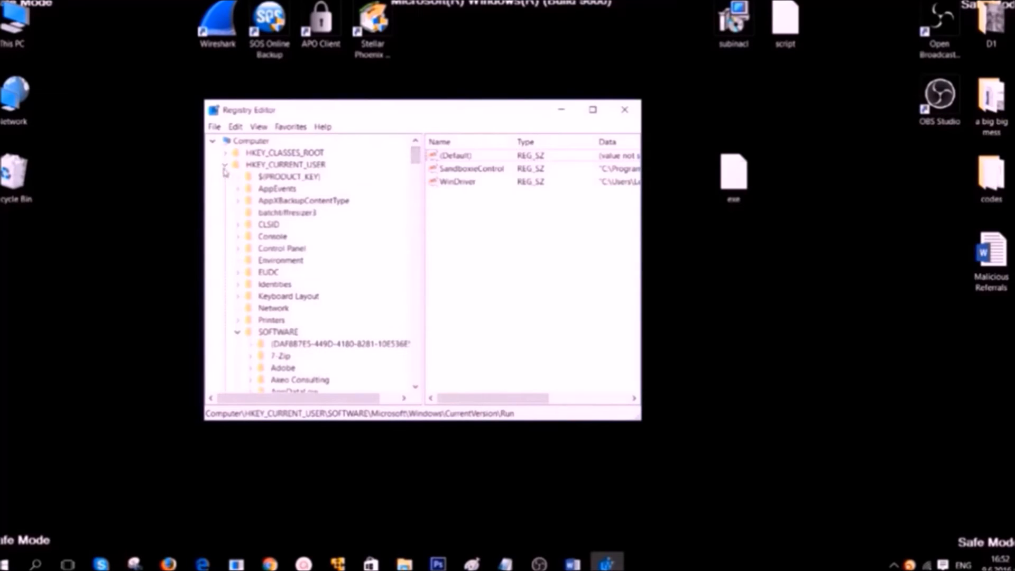
Search the whole registry from Computer for WALLPAPER, review the hit, then close Registry Editor
{"action": "left_click", "coordinate": [225, 164]}
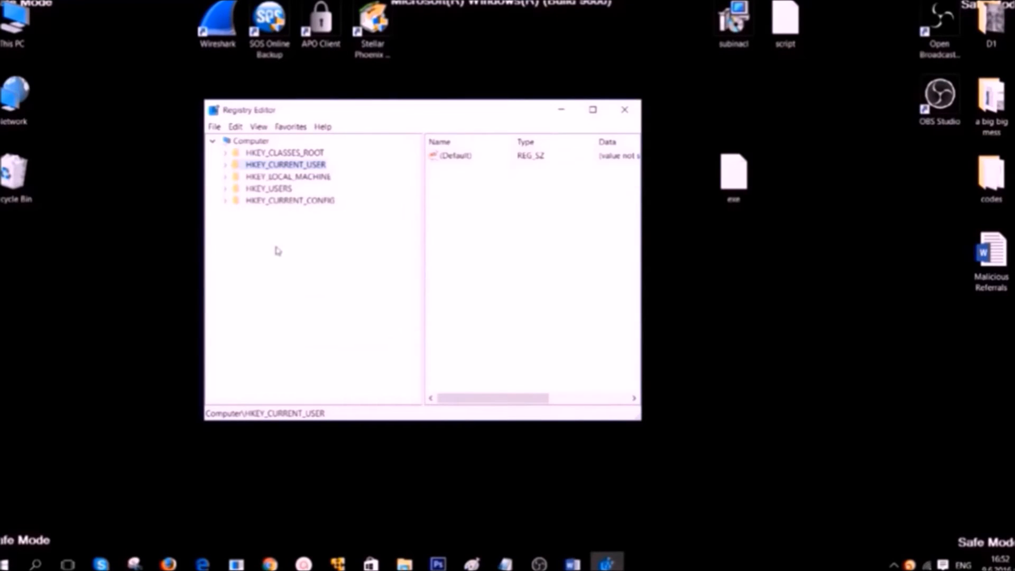
{"action": "left_click", "coordinate": [253, 140]}
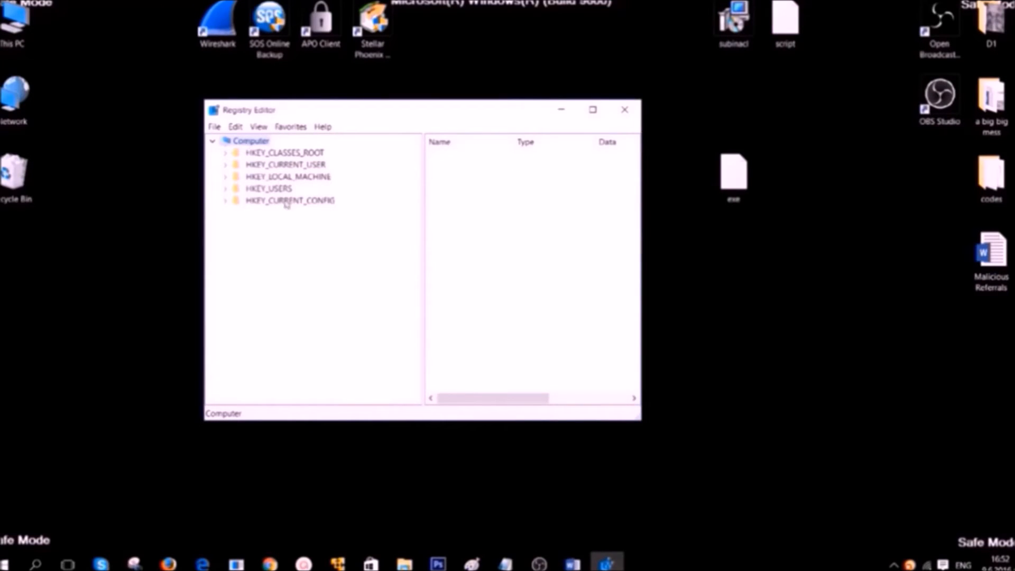
{"action": "key", "text": "Ctrl+f"}
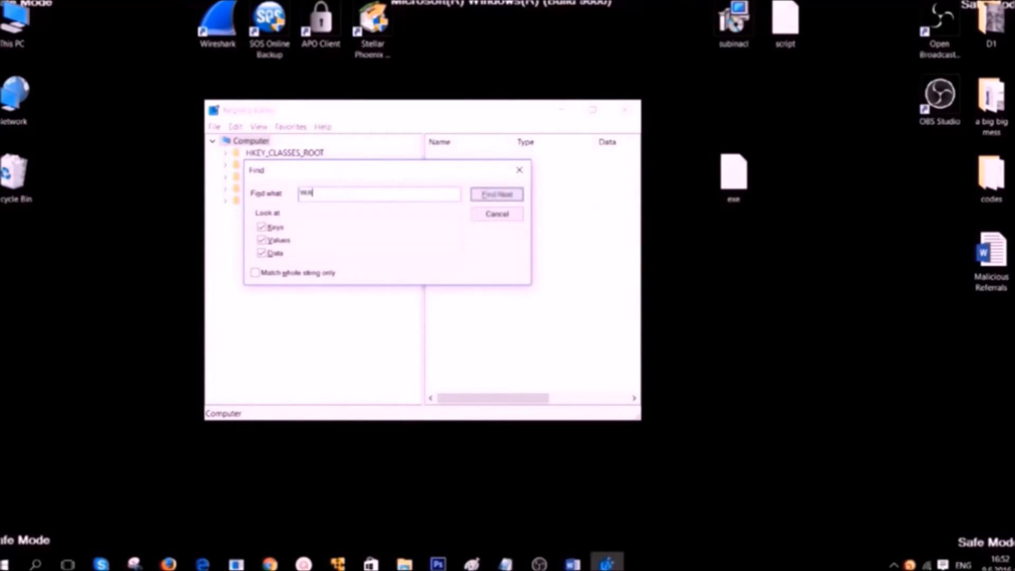
{"action": "type", "text": "WALLPAPER"}
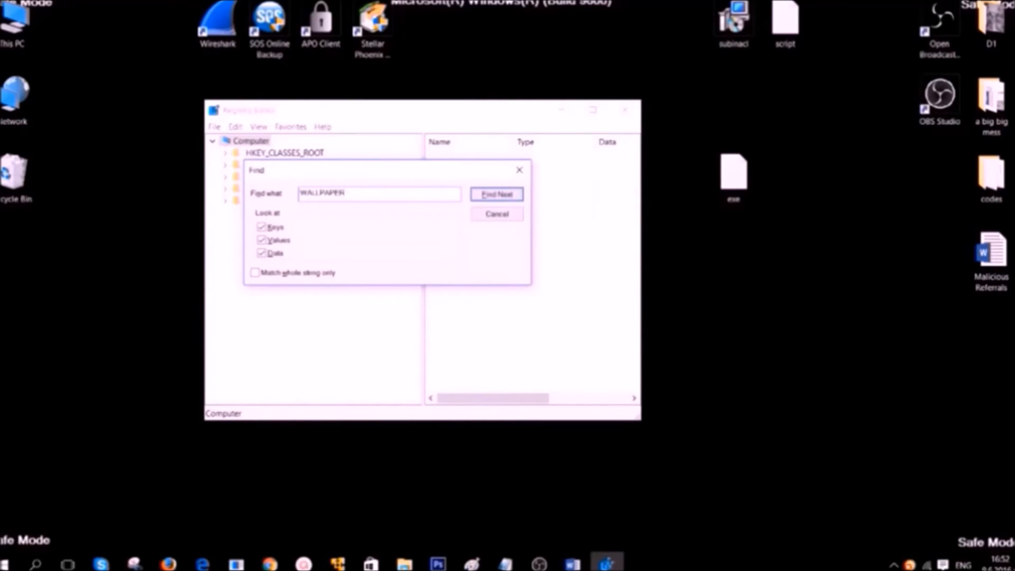
{"action": "left_click", "coordinate": [497, 195]}
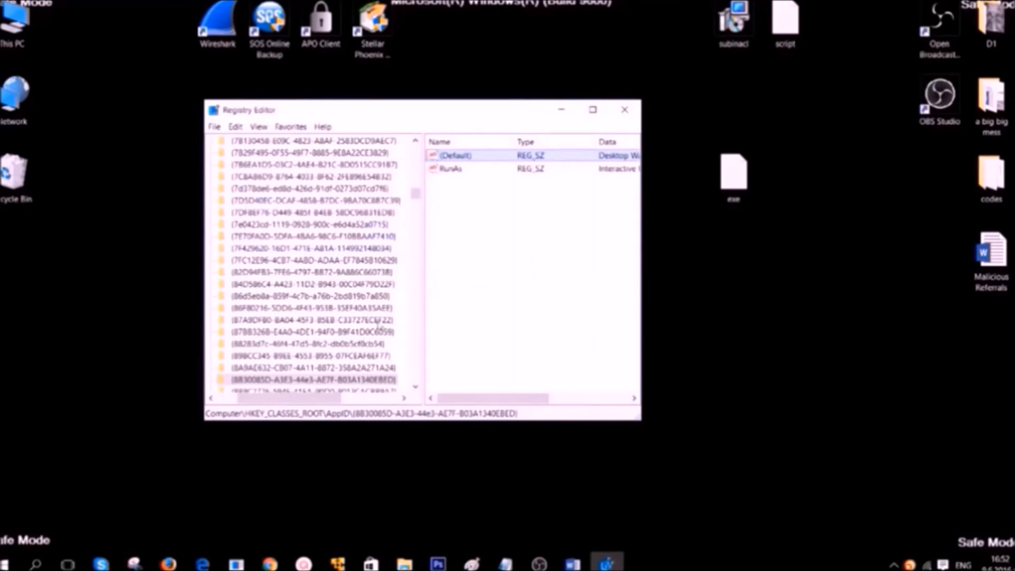
{"action": "scroll", "scroll_direction": "down", "scroll_amount": 3}
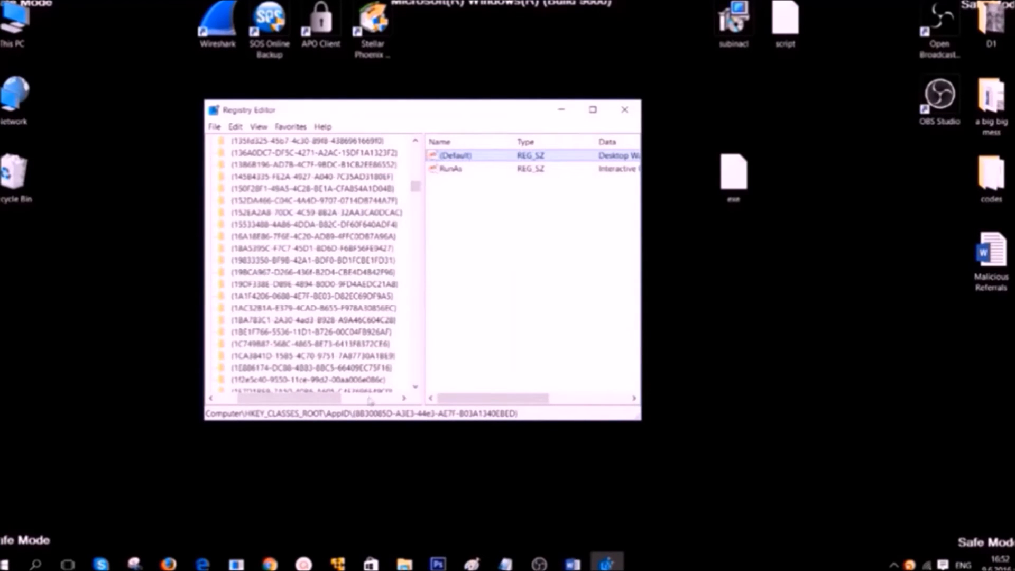
{"action": "scroll", "scroll_direction": "right", "scroll_amount": 3}
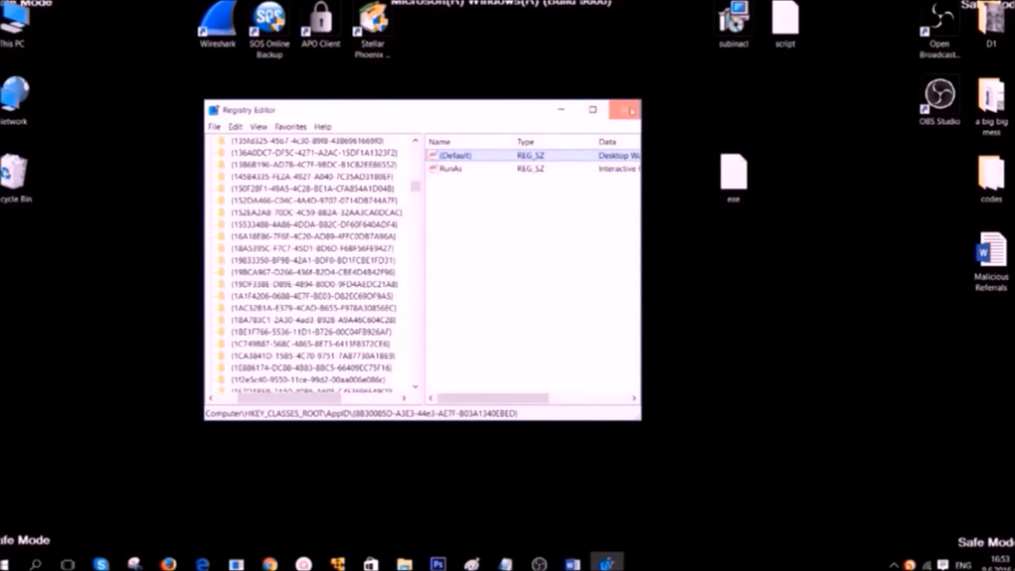
{"action": "left_click", "coordinate": [626, 110]}
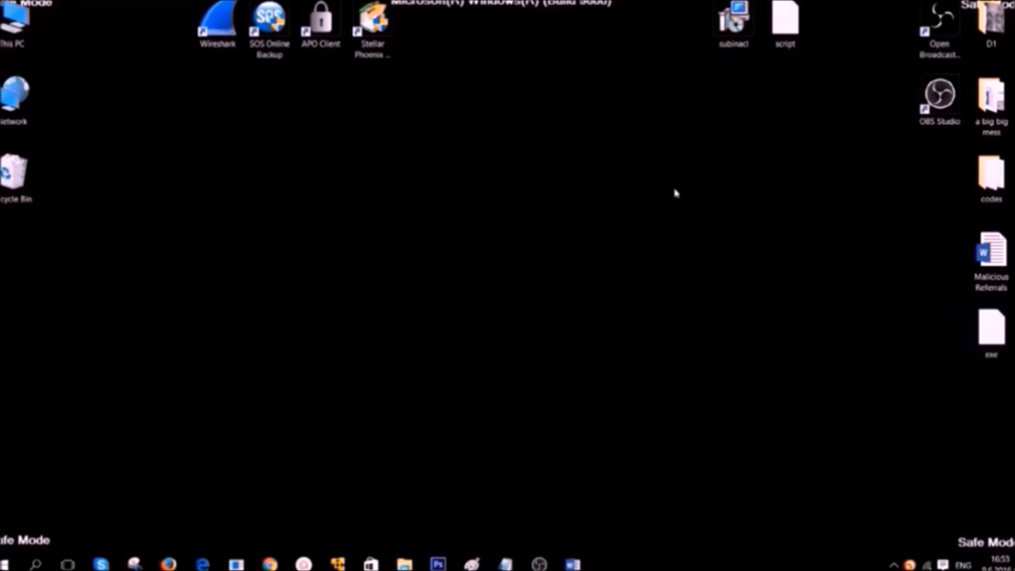
Open the desktop script in Notepad, select all its subinacl commands, then close it
{"action": "left_click", "coordinate": [787, 19]}
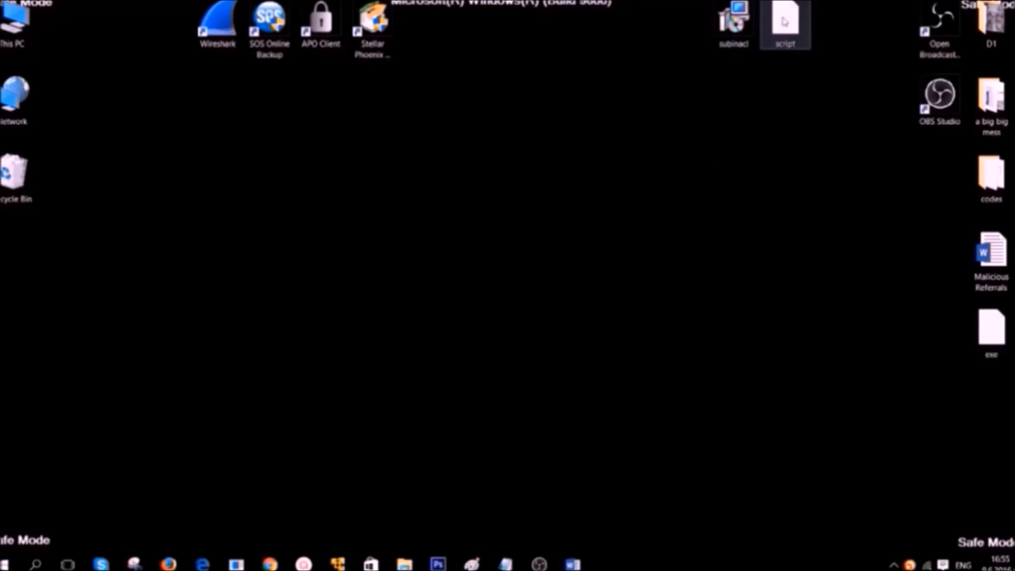
{"action": "double_click", "coordinate": [786, 16]}
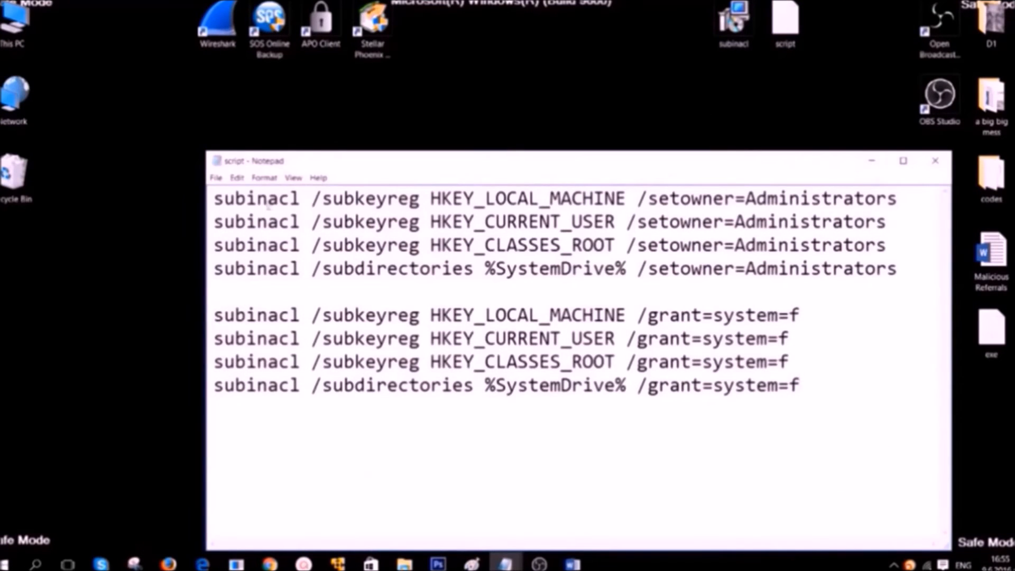
{"action": "left_click_drag", "start_coordinate": [216, 198], "coordinate": [618, 315]}
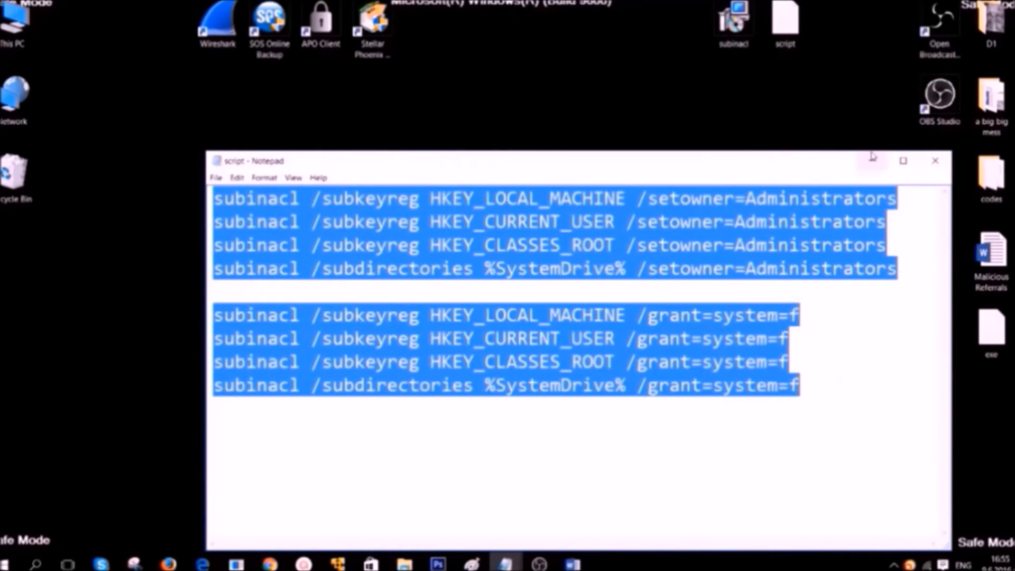
{"action": "left_click", "coordinate": [935, 161]}
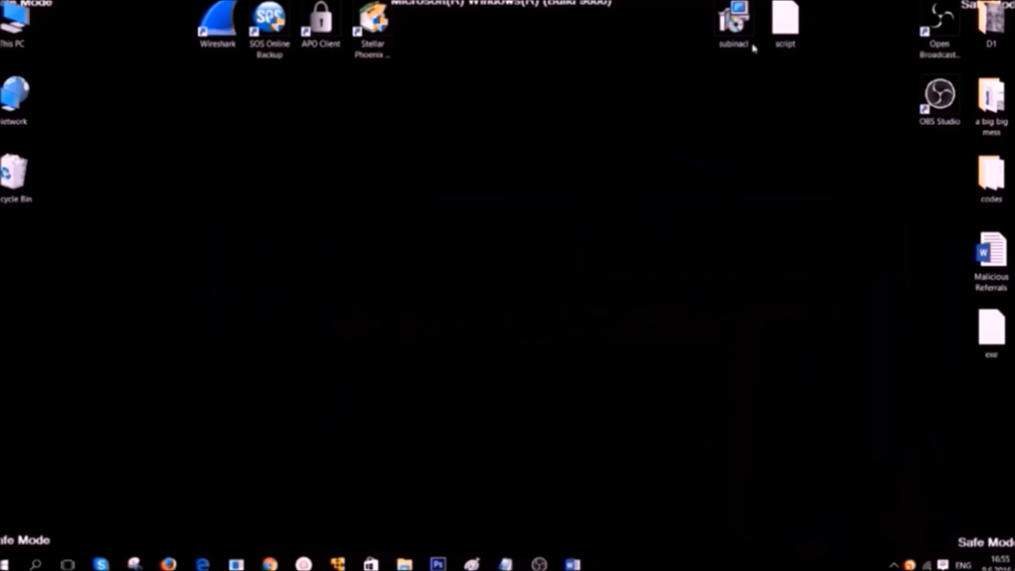
Launch the subinacl installer package and allow it to run past the welcome page
{"action": "double_click", "coordinate": [733, 21]}
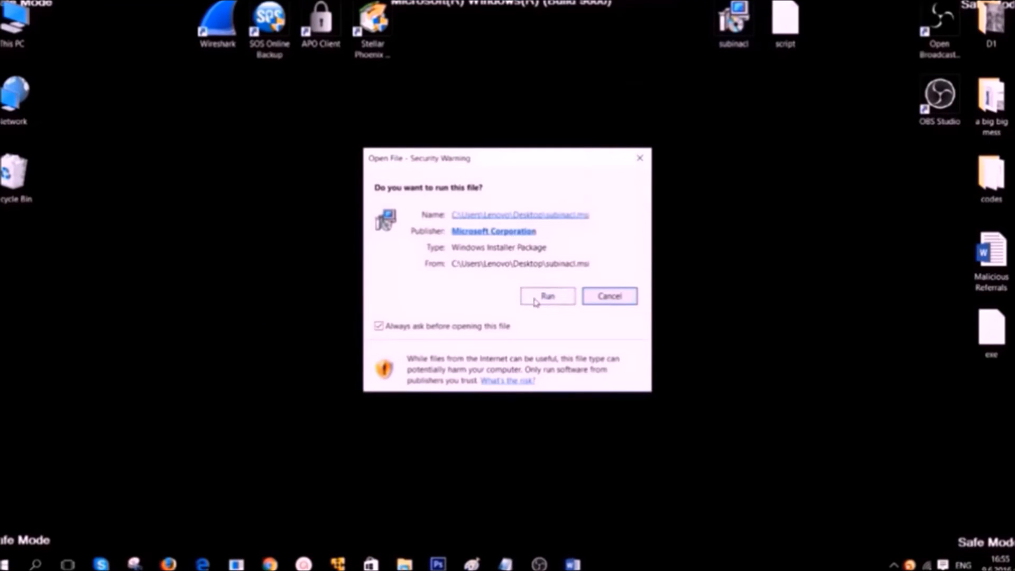
{"action": "left_click", "coordinate": [548, 296]}
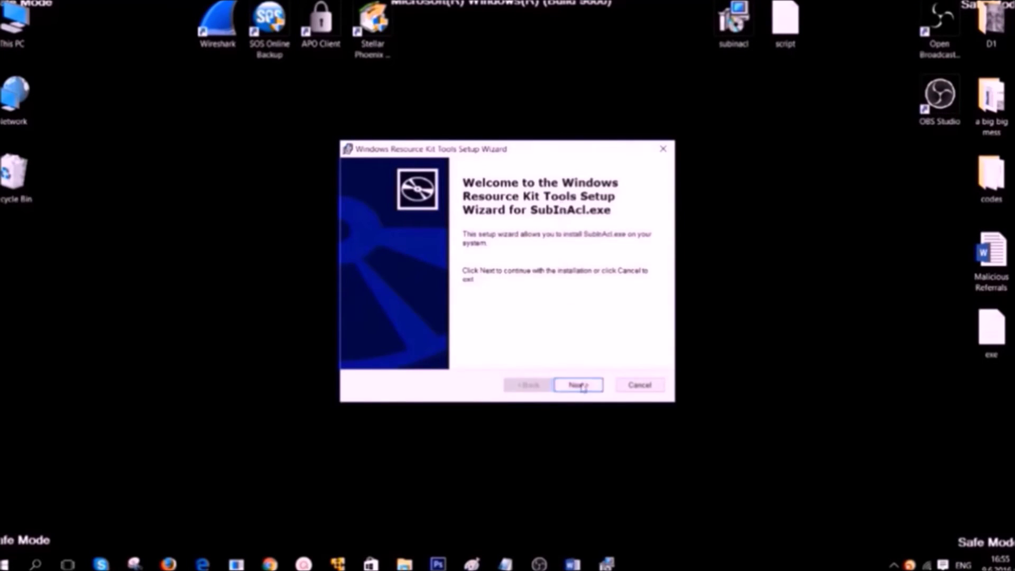
{"action": "left_click", "coordinate": [578, 385]}
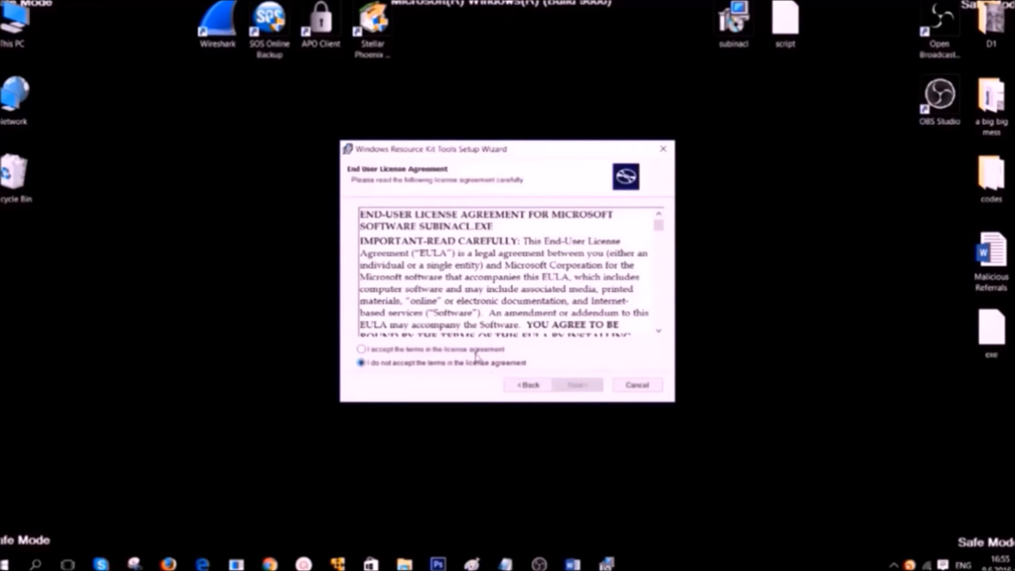
Accept the licence terms, install SubInAcl and finish the wizard
{"action": "left_click", "coordinate": [361, 349]}
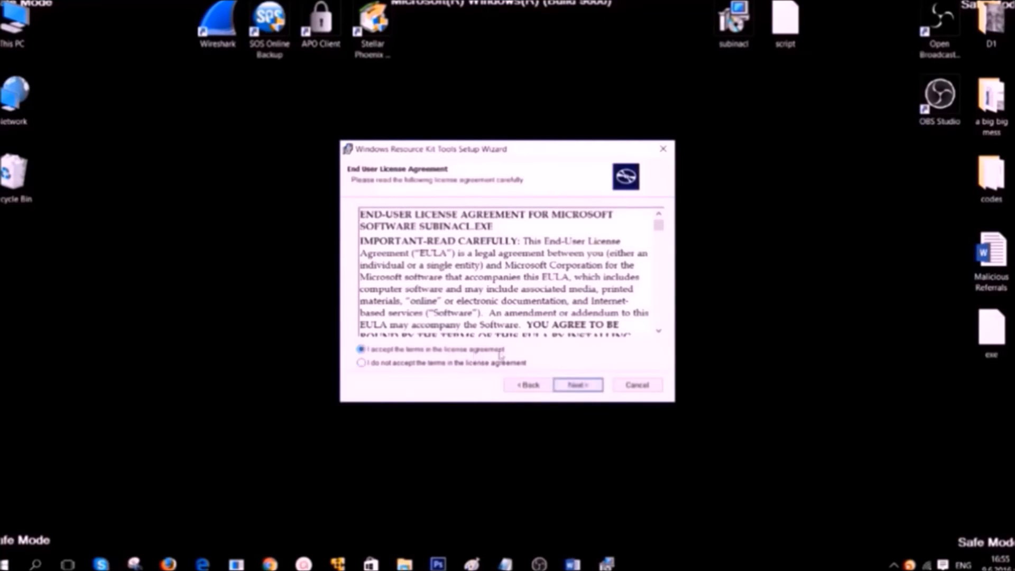
{"action": "left_click", "coordinate": [577, 384]}
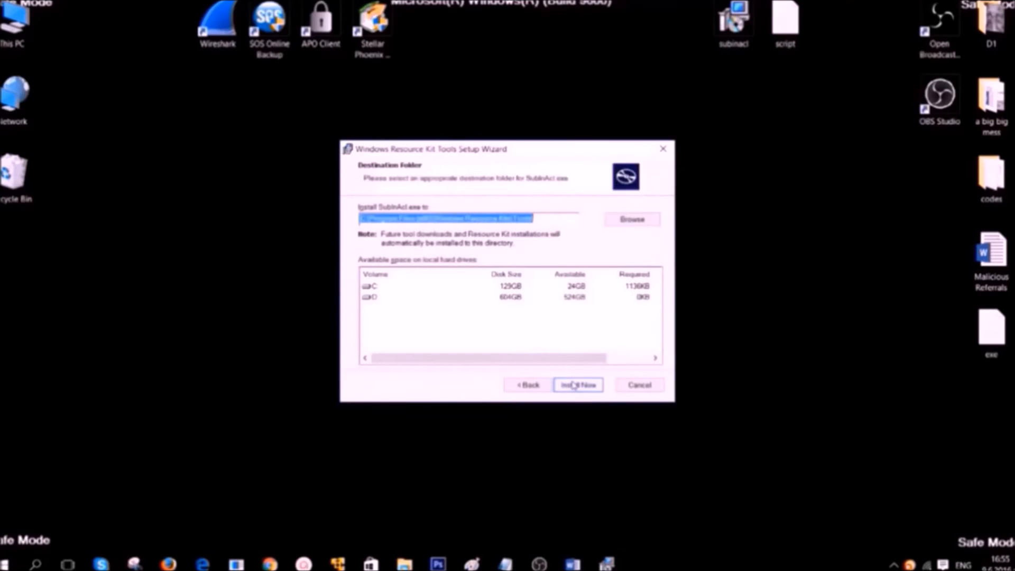
{"action": "left_click", "coordinate": [578, 385]}
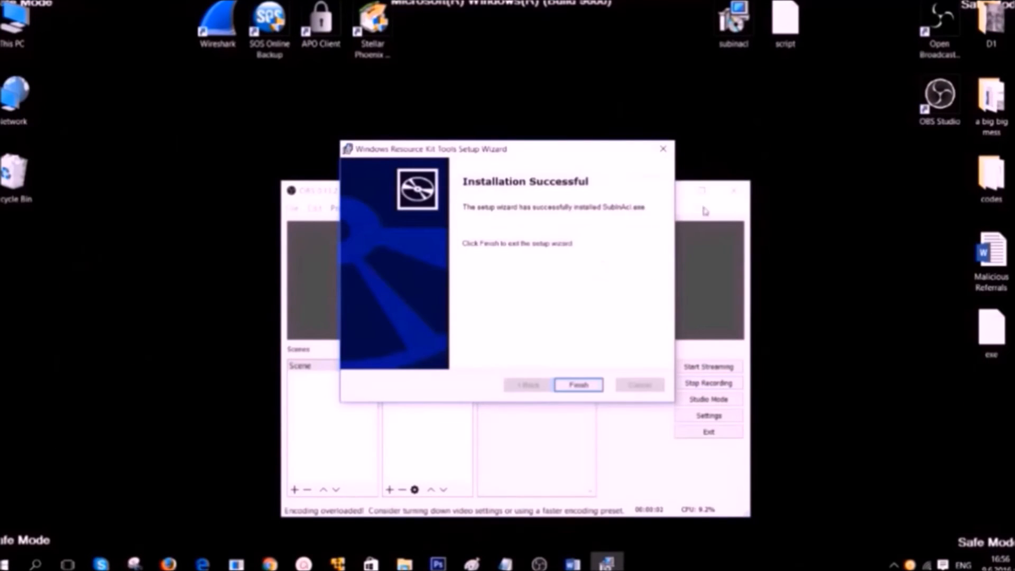
{"action": "left_click", "coordinate": [577, 385]}
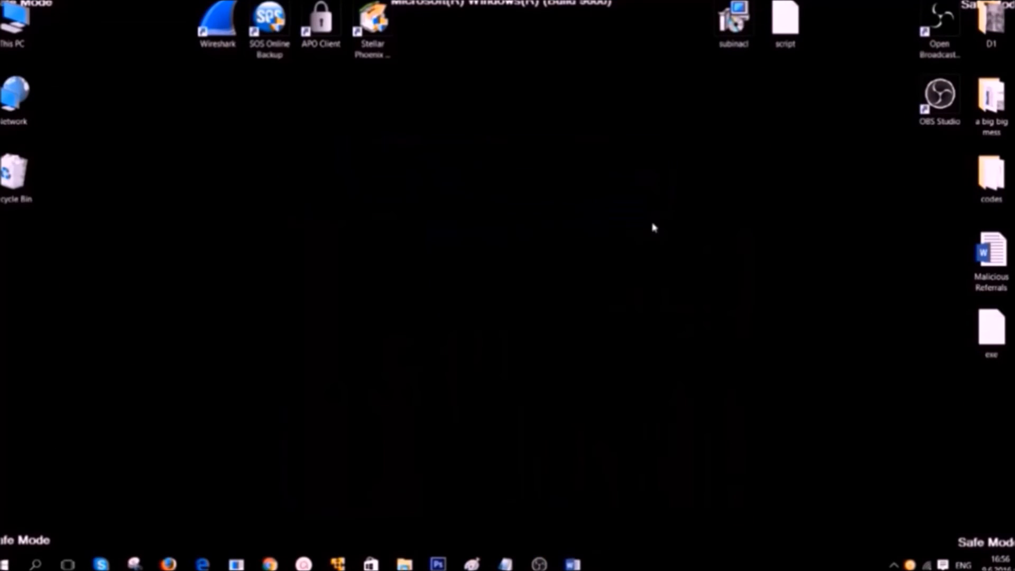
{"action": "mouse_move", "coordinate": [592, 426]}
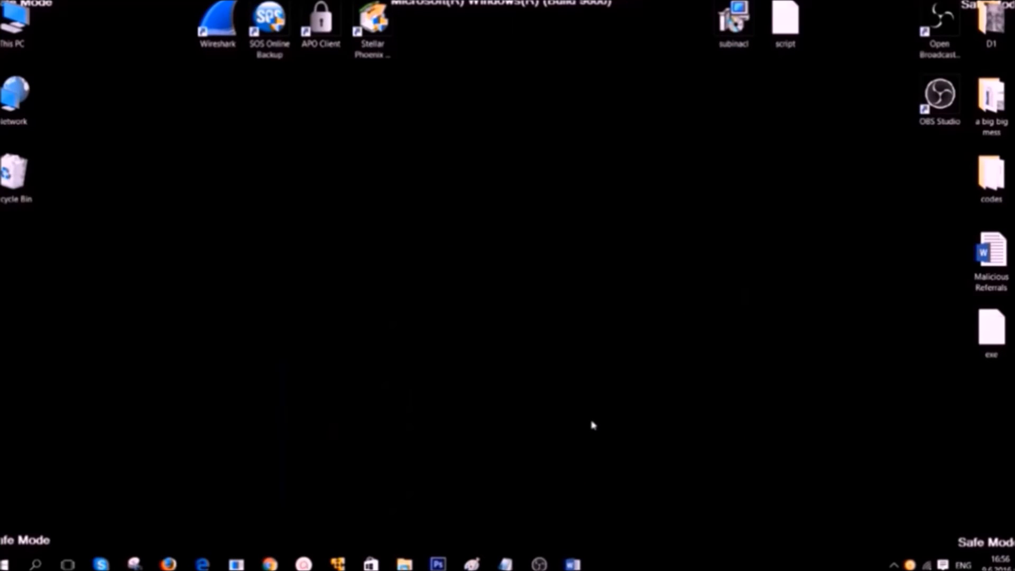
{"action": "mouse_move", "coordinate": [592, 422]}
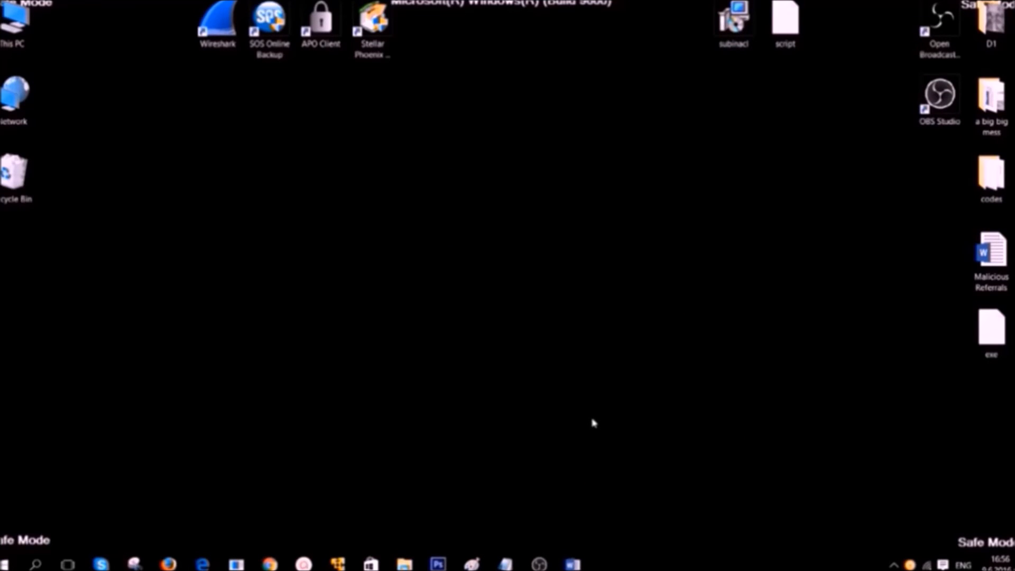
Reopen the desktop subinacl script in Notepad, review its text and start Save As
{"action": "left_click", "coordinate": [788, 19]}
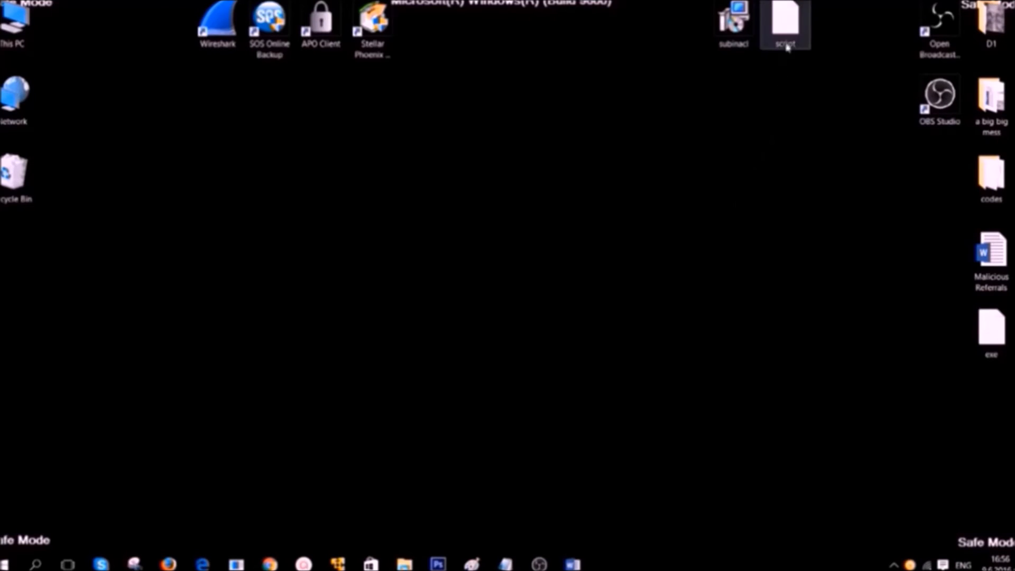
{"action": "double_click", "coordinate": [787, 19]}
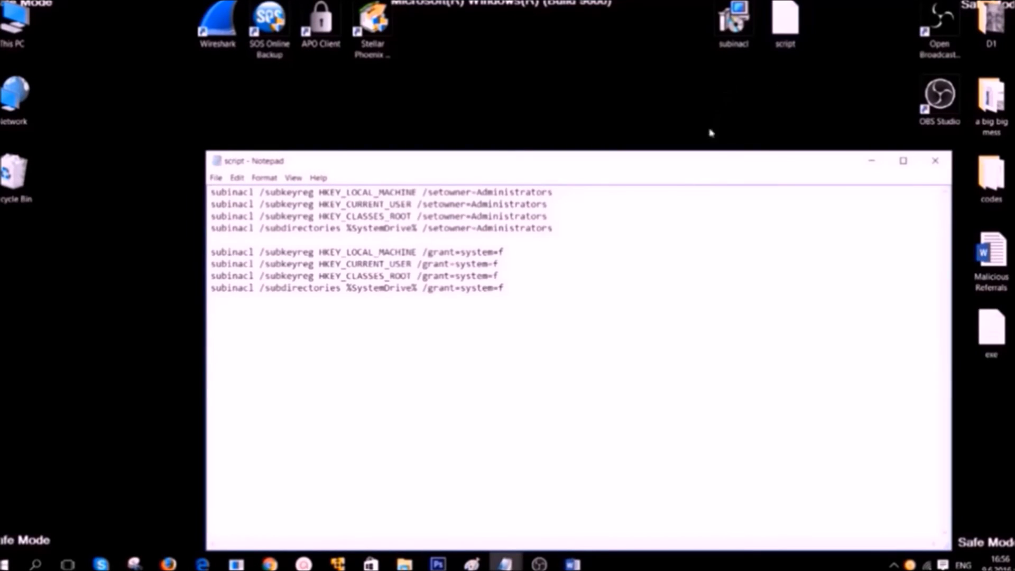
{"action": "key", "text": "ctrl+a"}
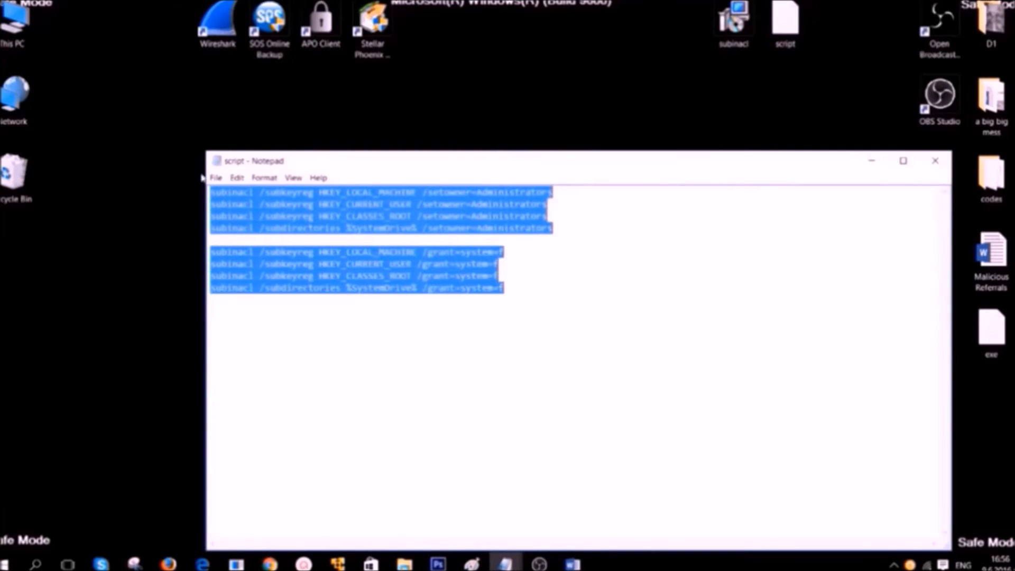
{"action": "left_click", "coordinate": [325, 288]}
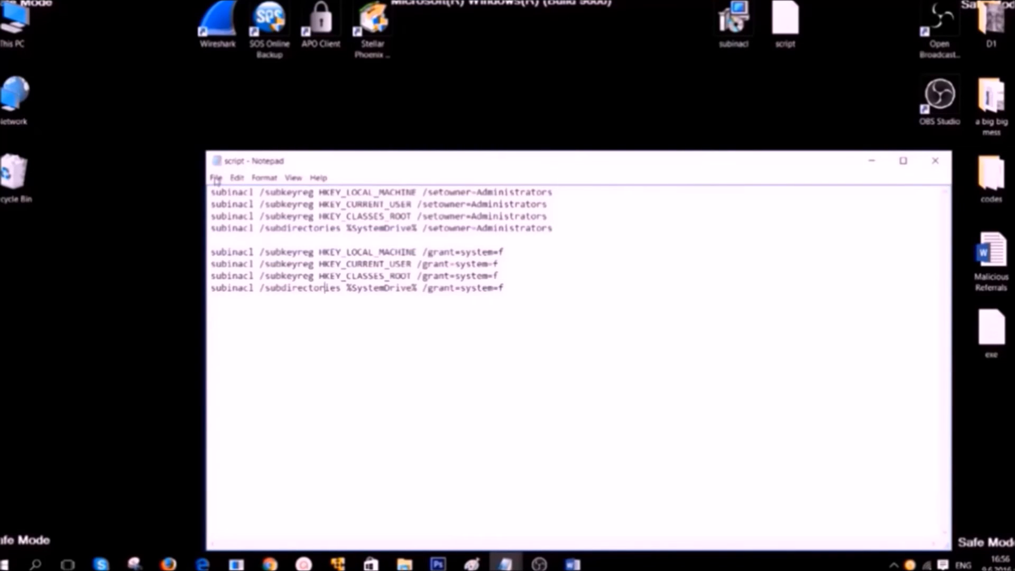
{"action": "left_click", "coordinate": [216, 178]}
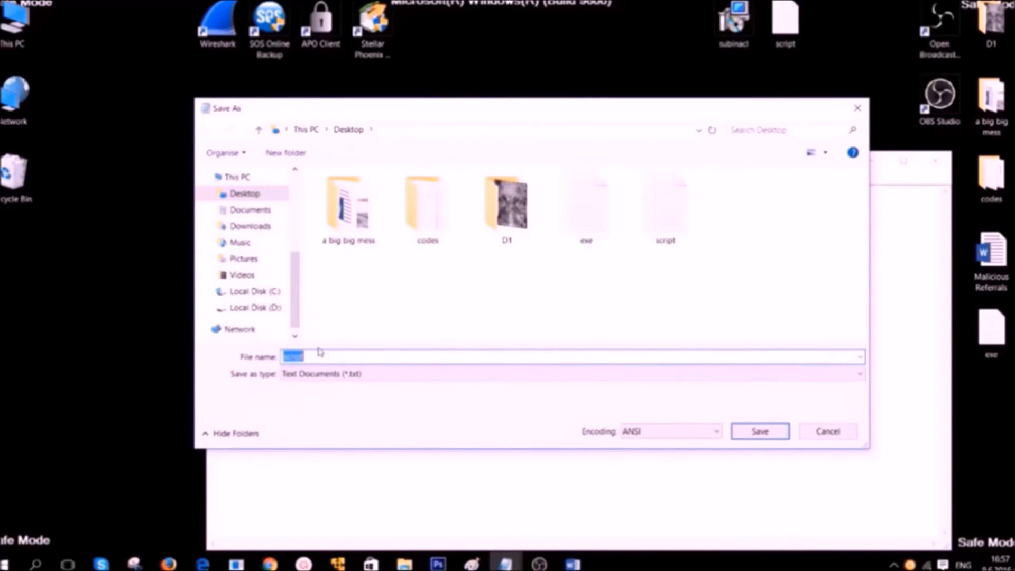
Save the script as FIX.BAT with type All Files and select the new file on the desktop
{"action": "type", "text": "FIX"}
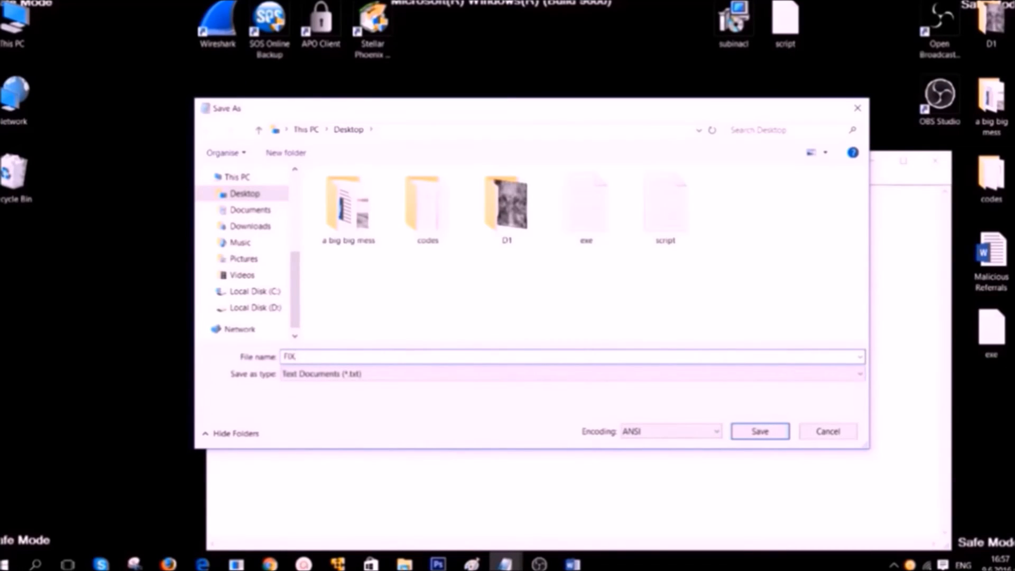
{"action": "type", "text": ".BAT"}
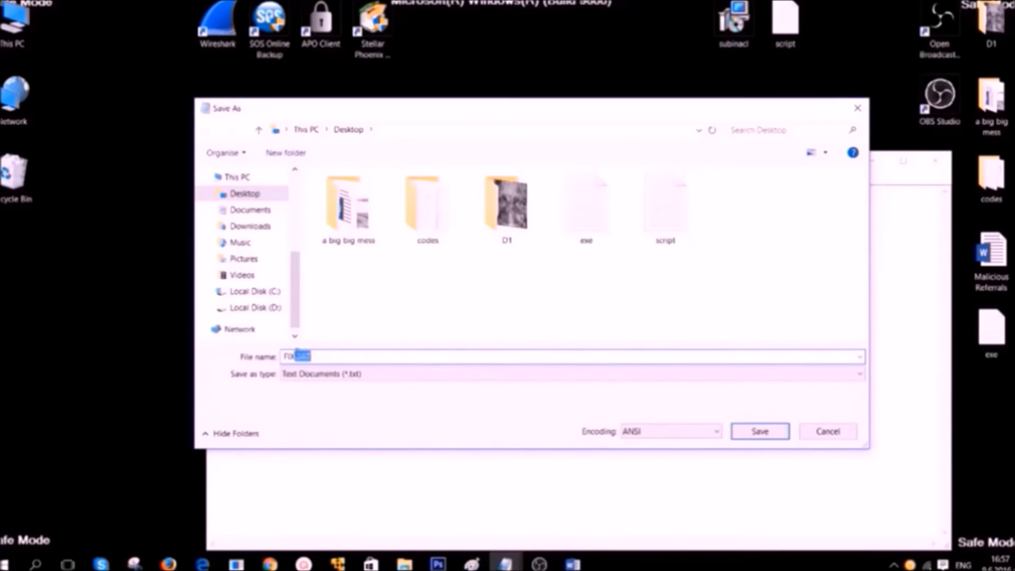
{"action": "type", "text": "FIX.BAT"}
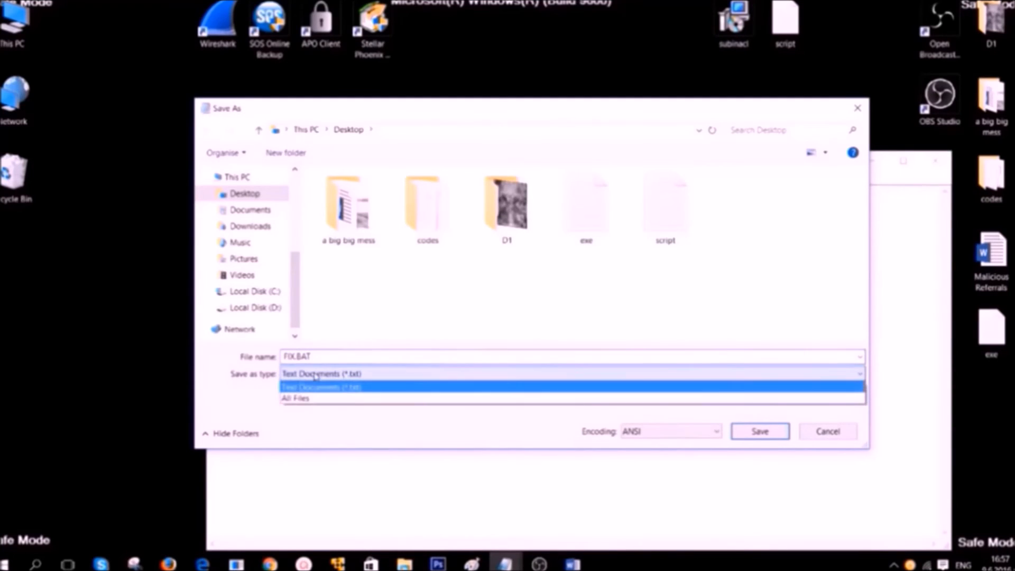
{"action": "left_click", "coordinate": [294, 397]}
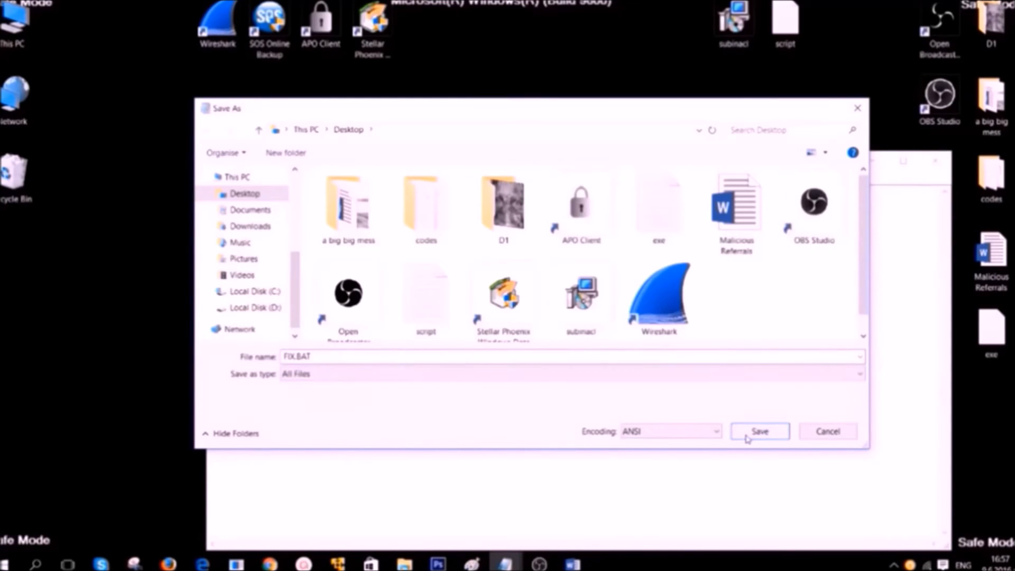
{"action": "left_click", "coordinate": [759, 431]}
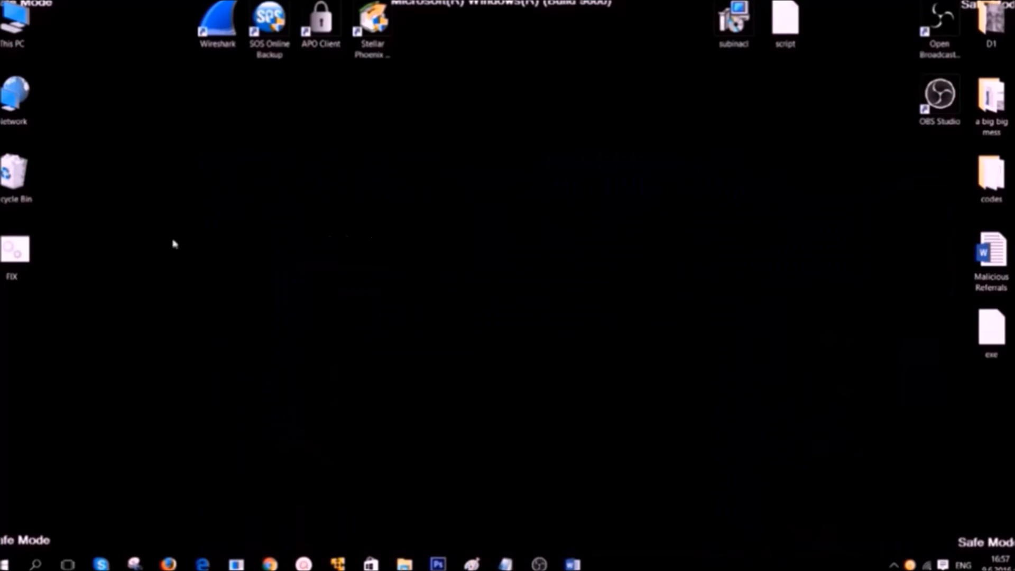
{"action": "left_click", "coordinate": [17, 249]}
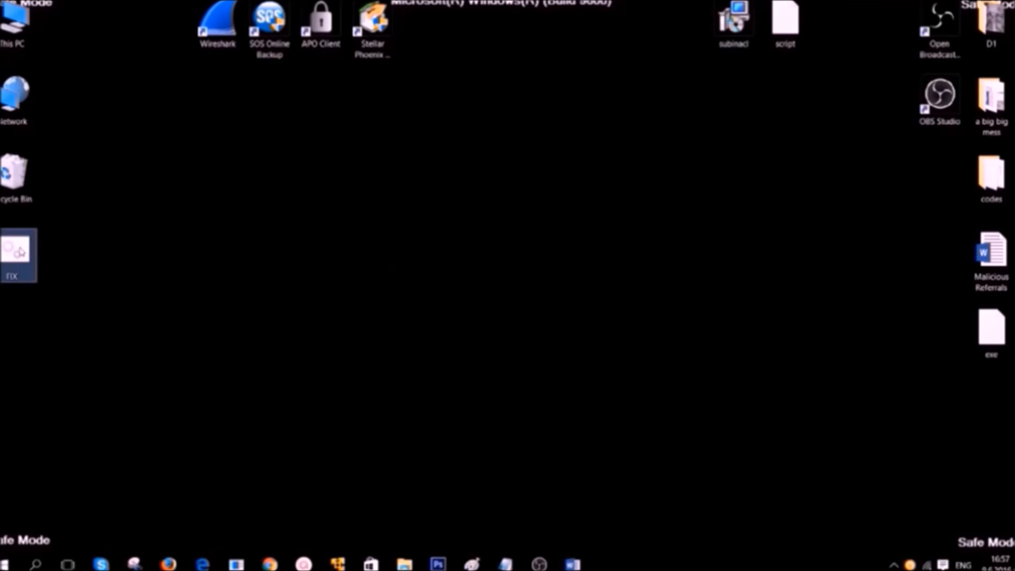
{"action": "mouse_move", "coordinate": [20, 252]}
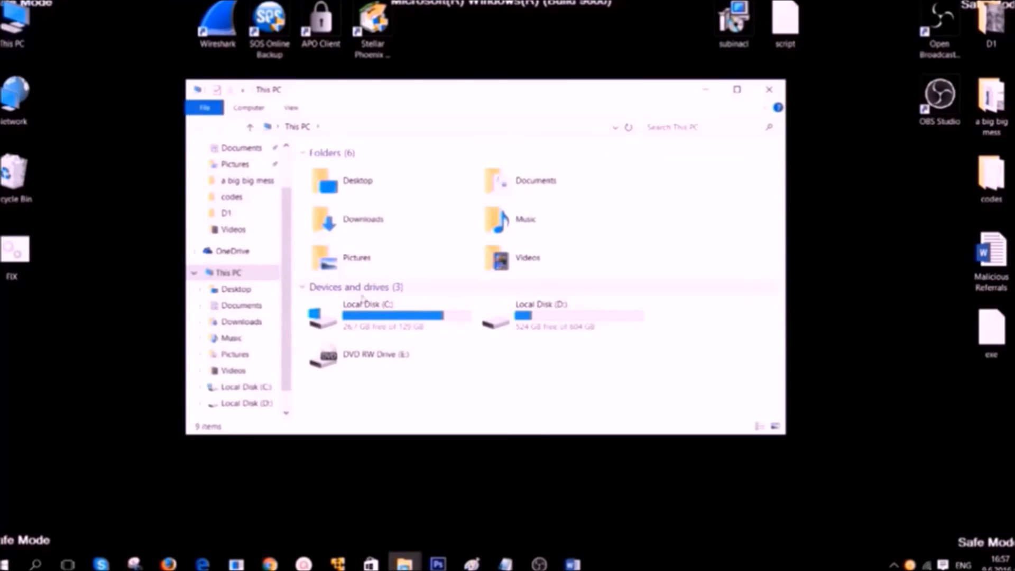
Browse C: > Program Files (x86) > Windows Resource Kits > Tools
{"action": "double_click", "coordinate": [368, 315]}
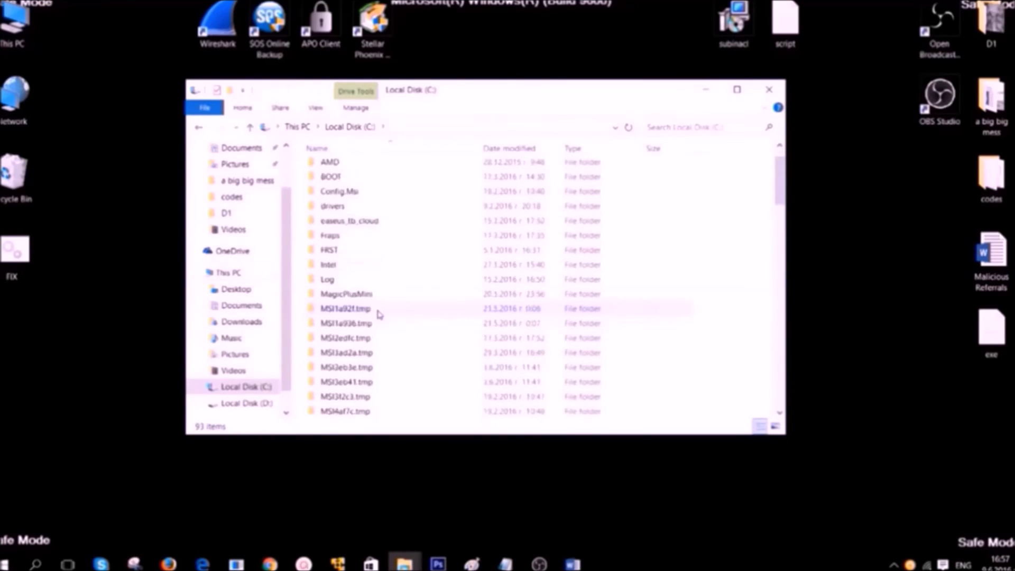
{"action": "scroll", "scroll_direction": "down", "scroll_amount": 3}
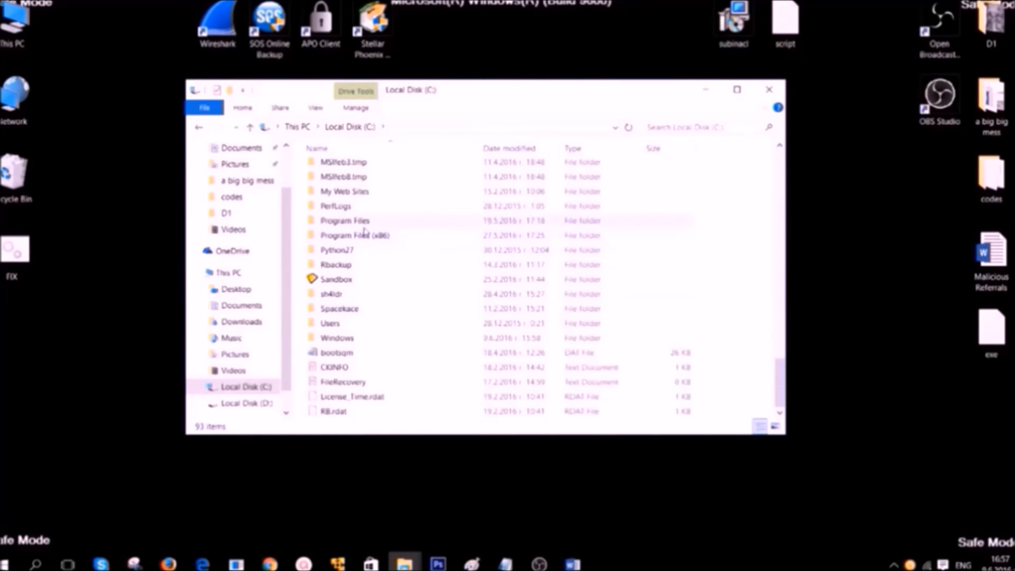
{"action": "double_click", "coordinate": [355, 235]}
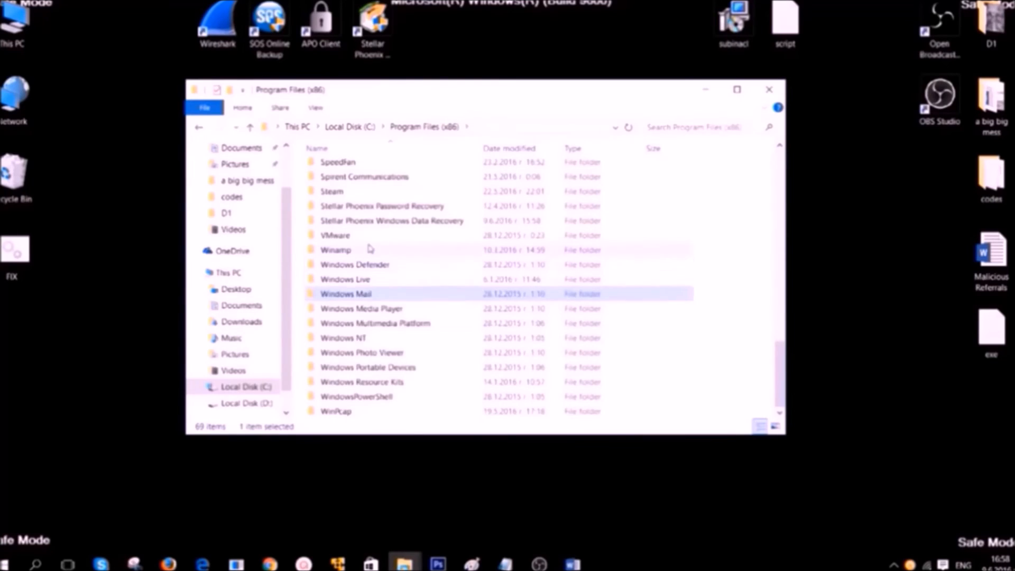
{"action": "left_click", "coordinate": [372, 382]}
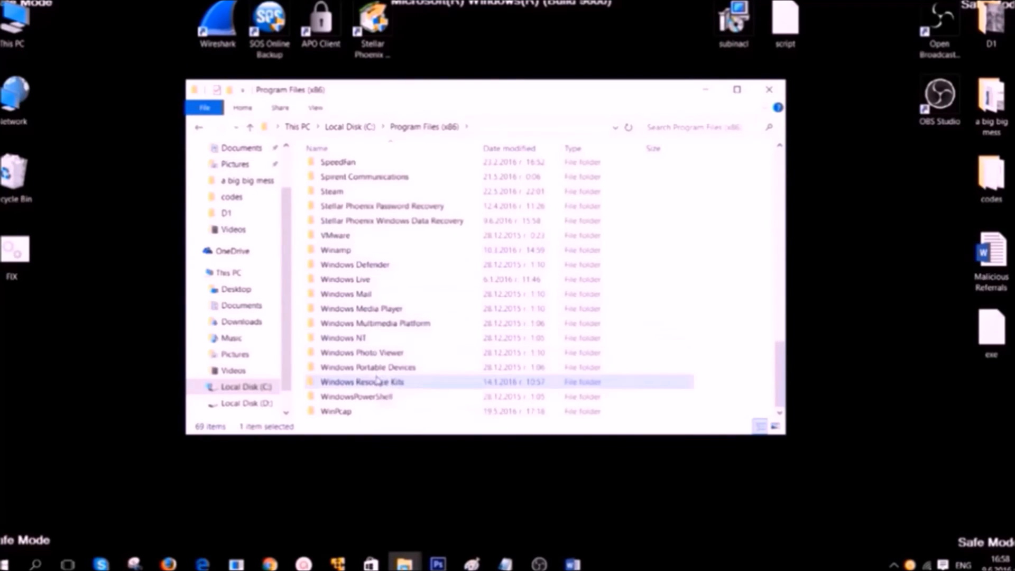
{"action": "double_click", "coordinate": [362, 381]}
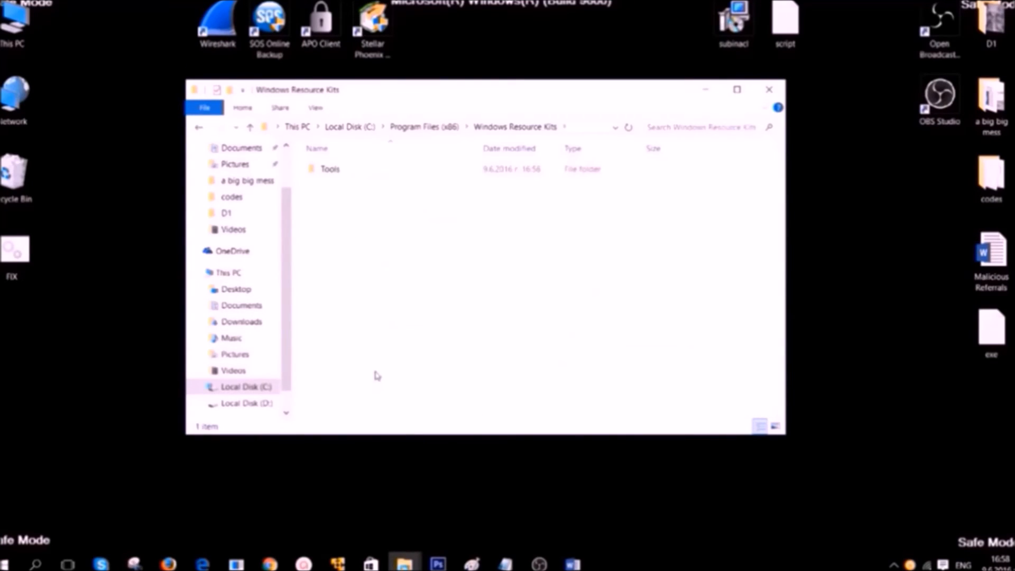
{"action": "double_click", "coordinate": [330, 168]}
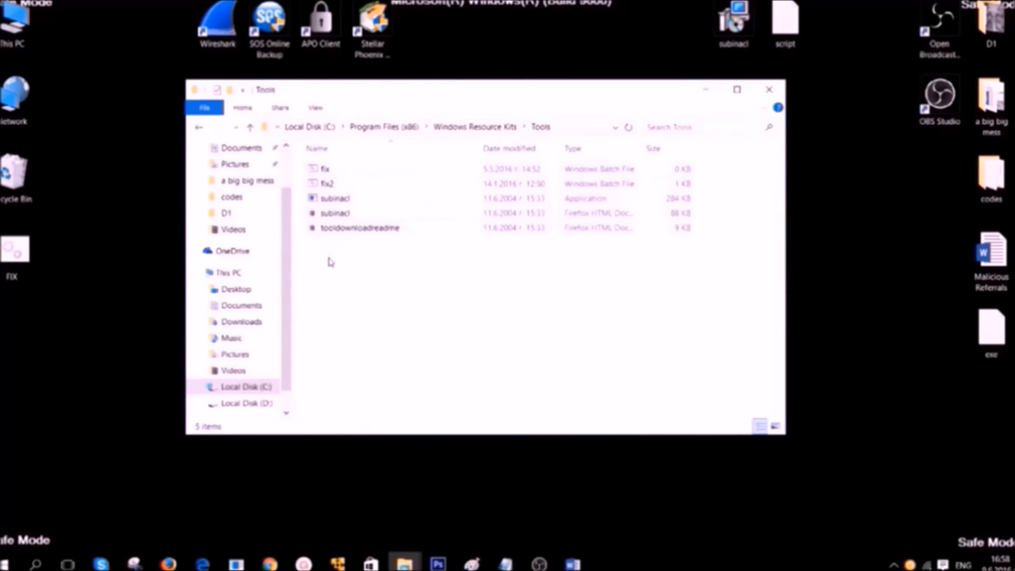
Paste FIX.BAT into Tools, replacing the existing copy
{"action": "right_click", "coordinate": [330, 262]}
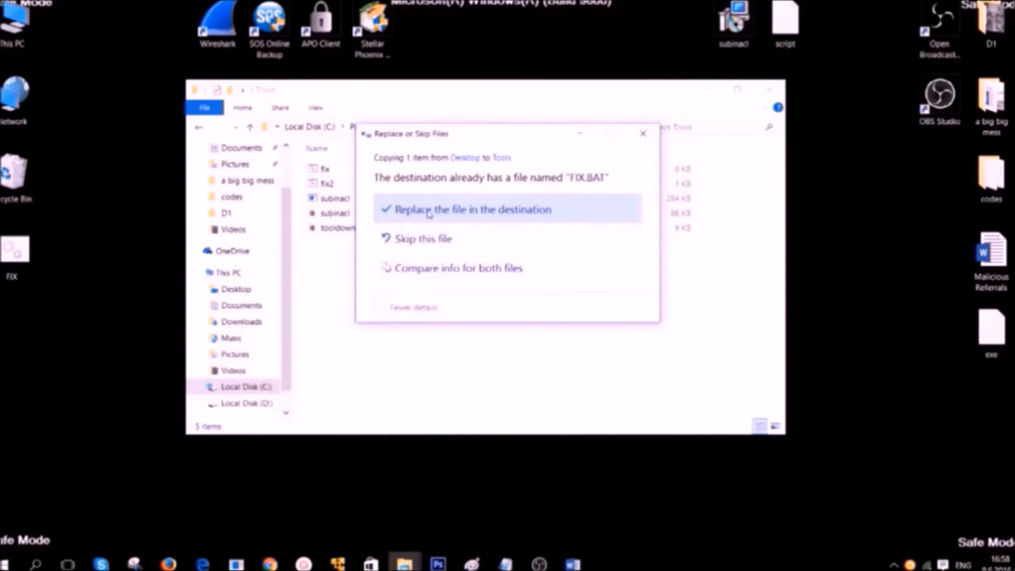
{"action": "left_click", "coordinate": [472, 209]}
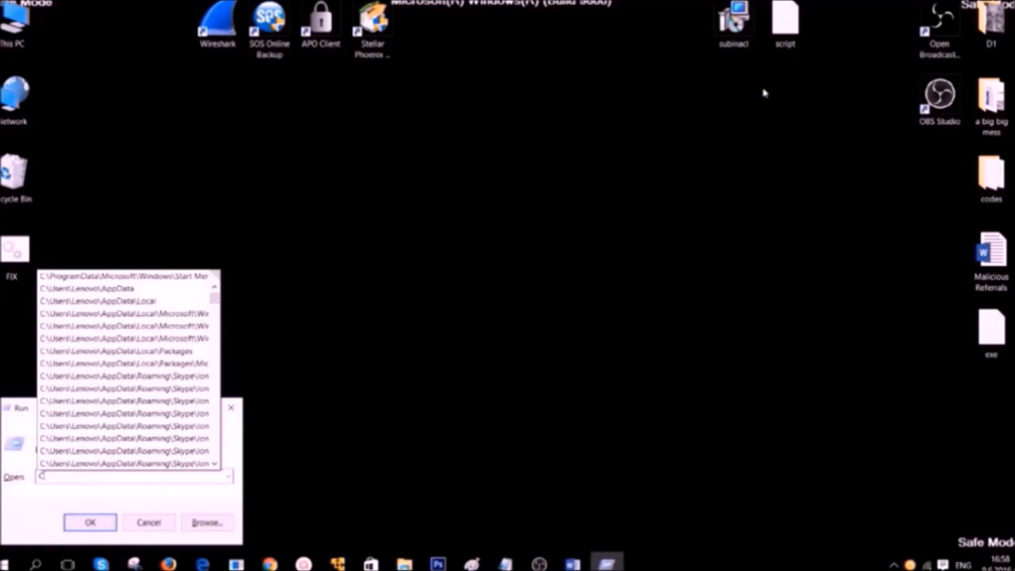
Launch CMD from the Run dialog
{"action": "type", "text": "CMD"}
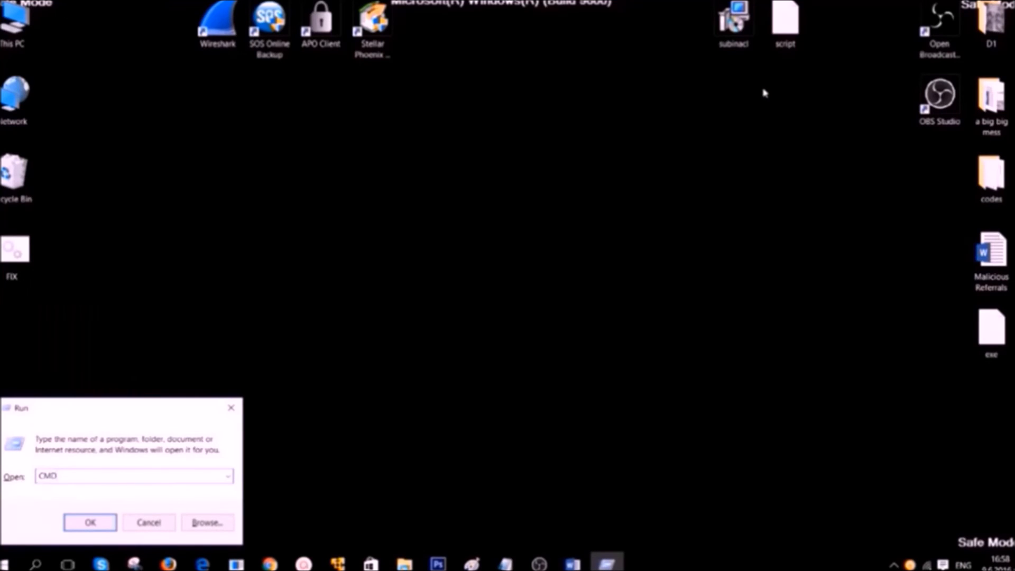
{"action": "left_click", "coordinate": [88, 523]}
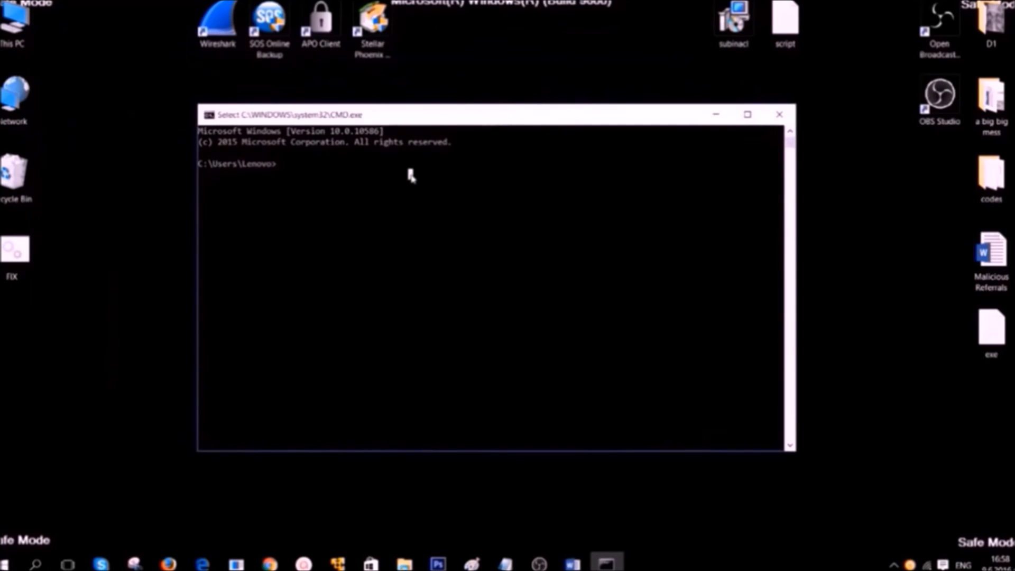
CD into C:/Program Files (x86)/Windows Resource Kits/Tools and enter FIX.BAT
{"action": "type", "text": "CD C:"}
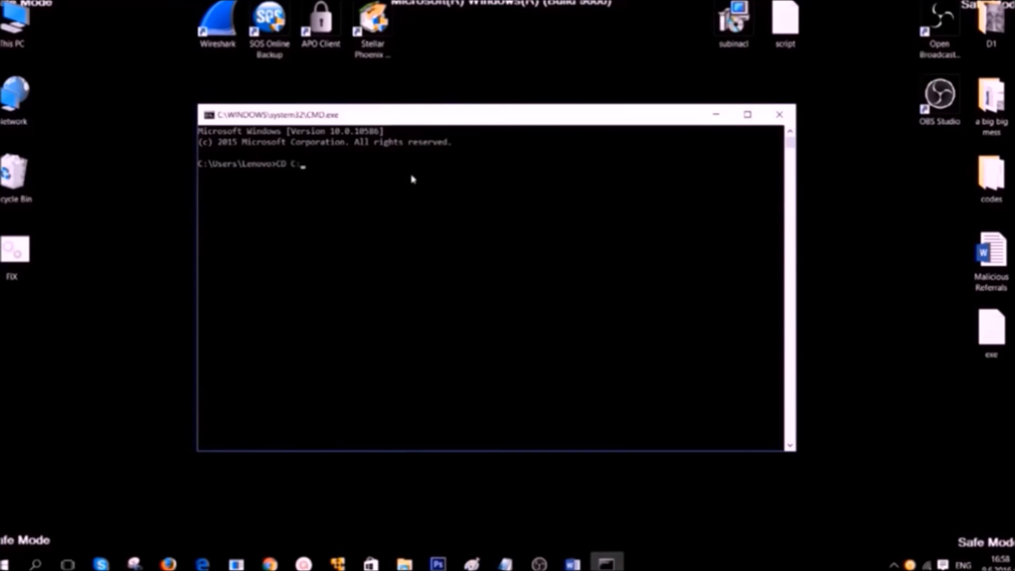
{"action": "type", "text": "/PROGRAM FI"}
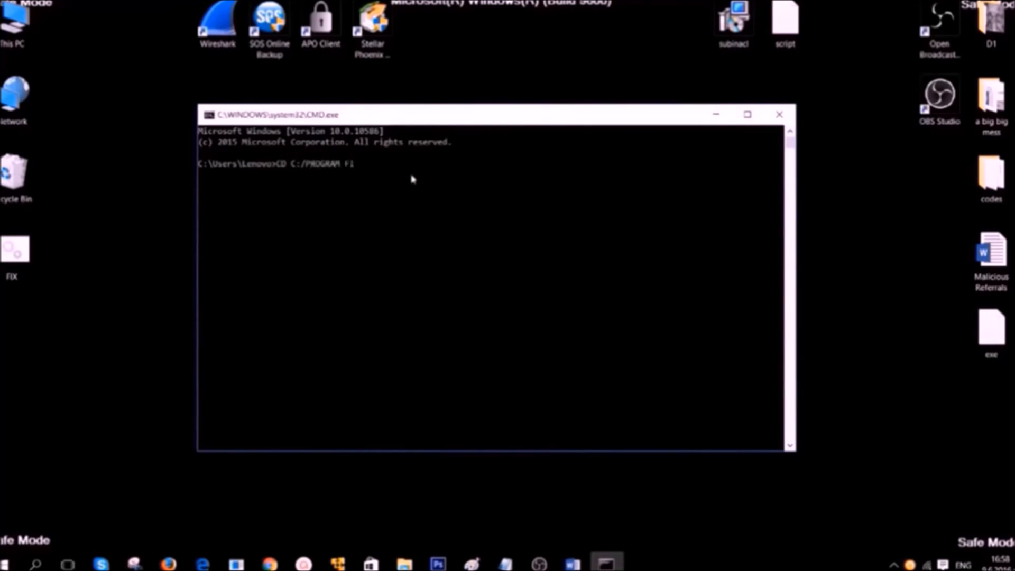
{"action": "type", "text": "LES/"}
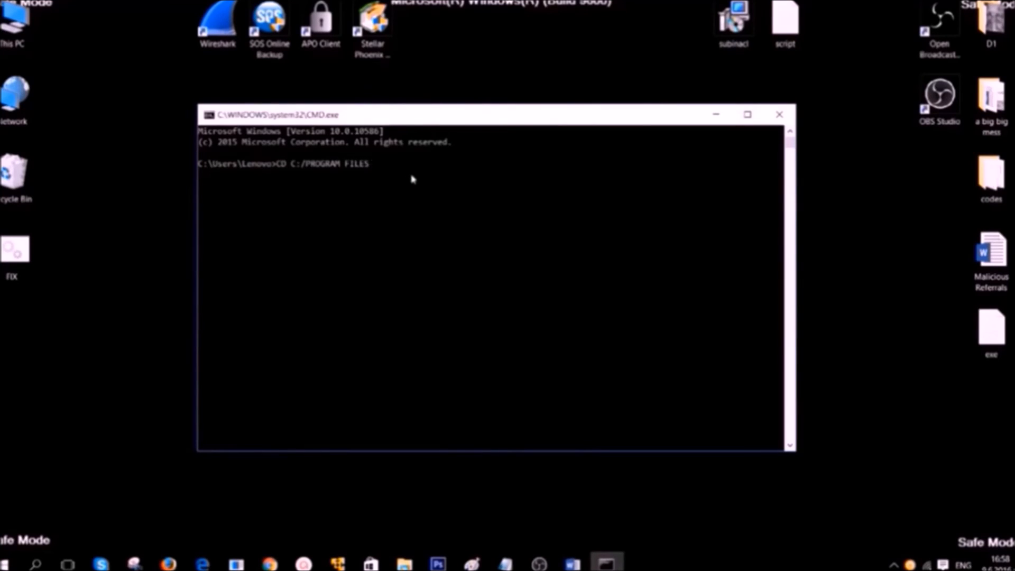
{"action": "type", "text": "(X86)/WINDOWS RESOURCE KIT"}
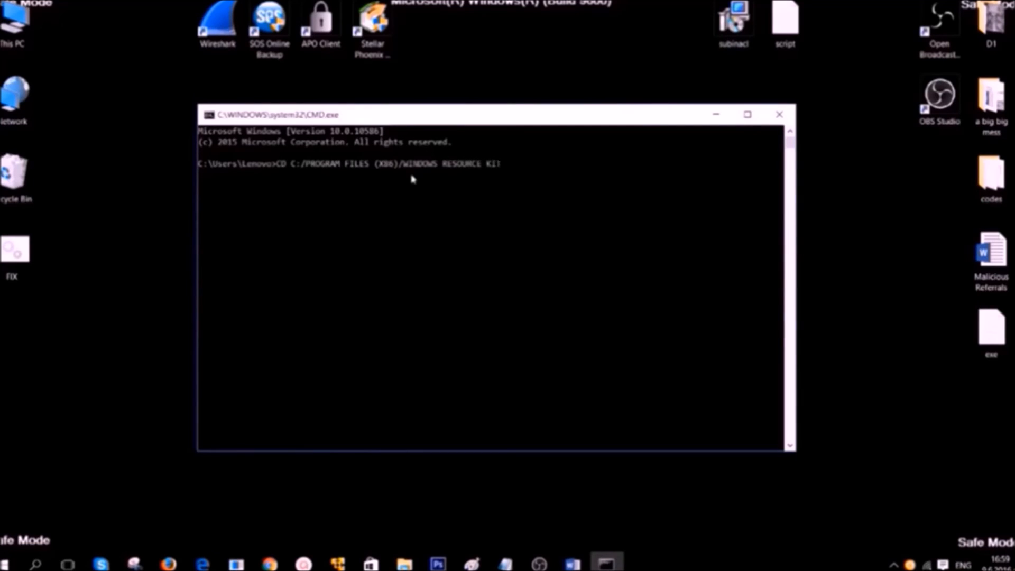
{"action": "type", "text": "S/TOOLS"}
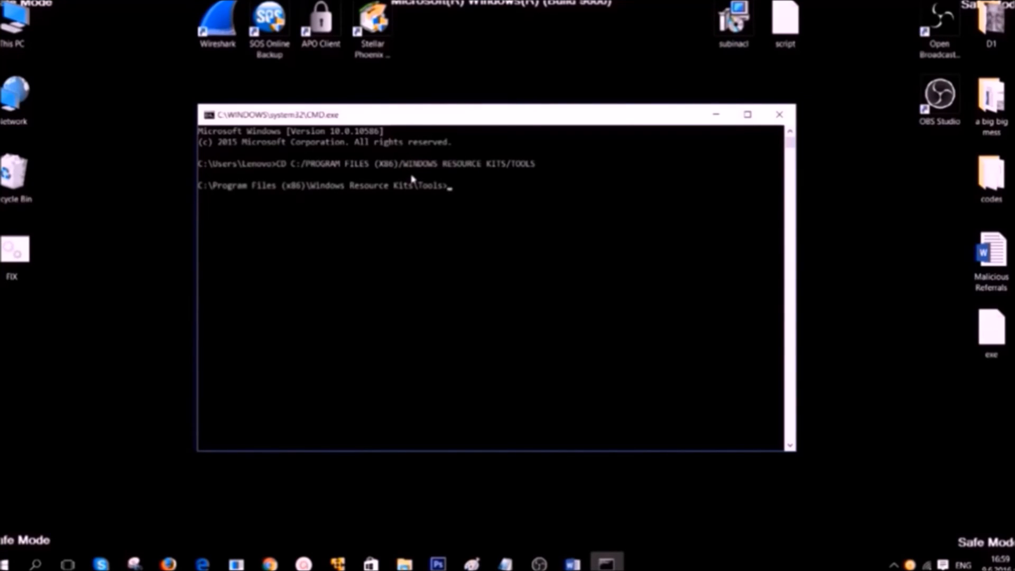
{"action": "type", "text": "FI"}
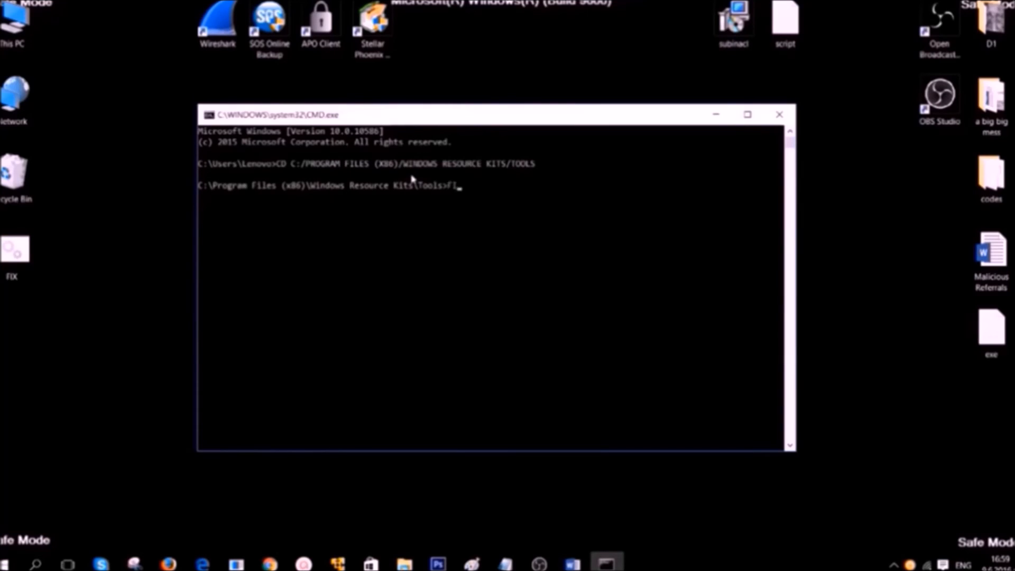
{"action": "type", "text": "X.BA"}
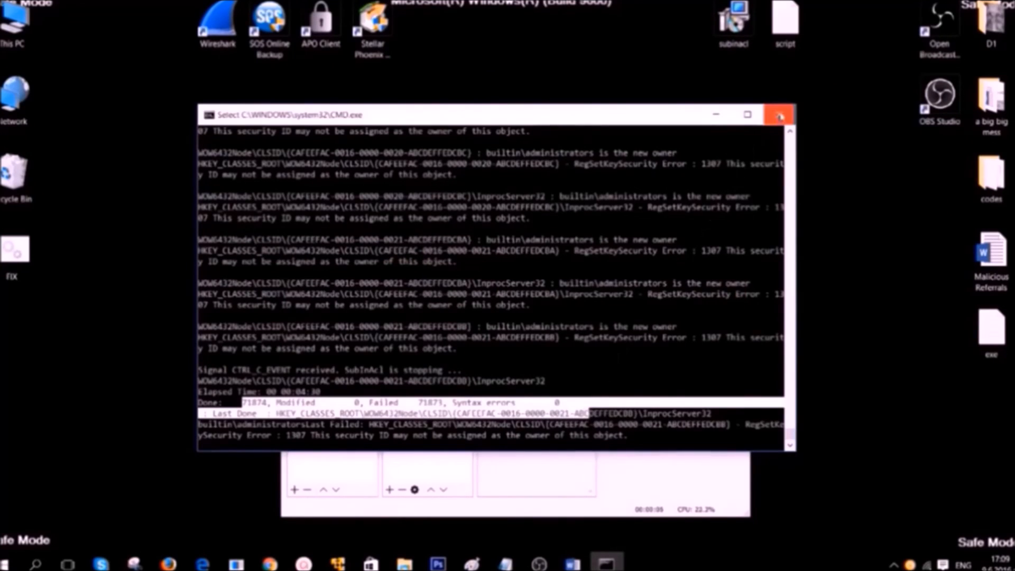
Close the command window once subinacl has finished processing the registry keys
{"action": "left_click", "coordinate": [779, 114]}
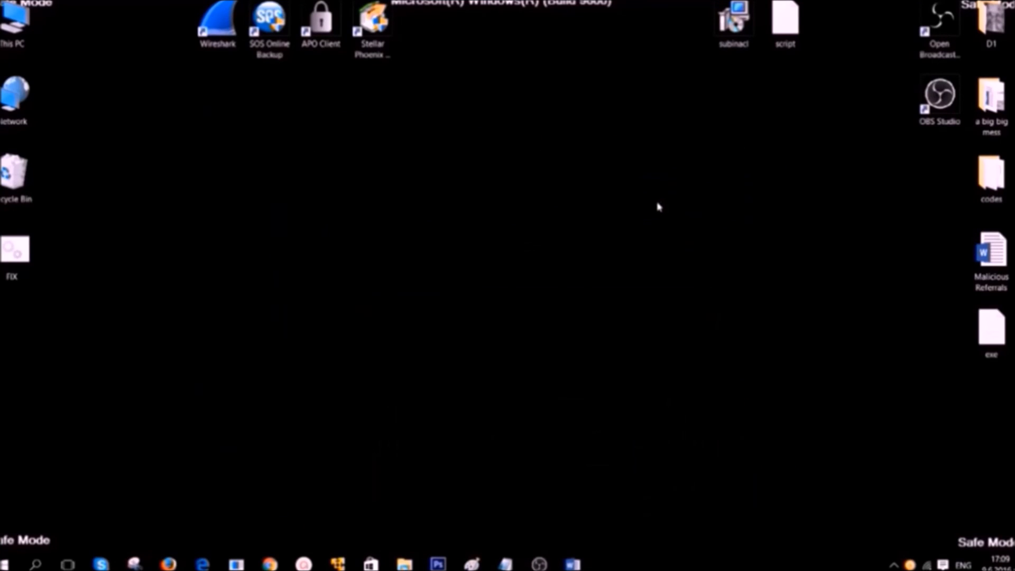
{"action": "mouse_move", "coordinate": [465, 213]}
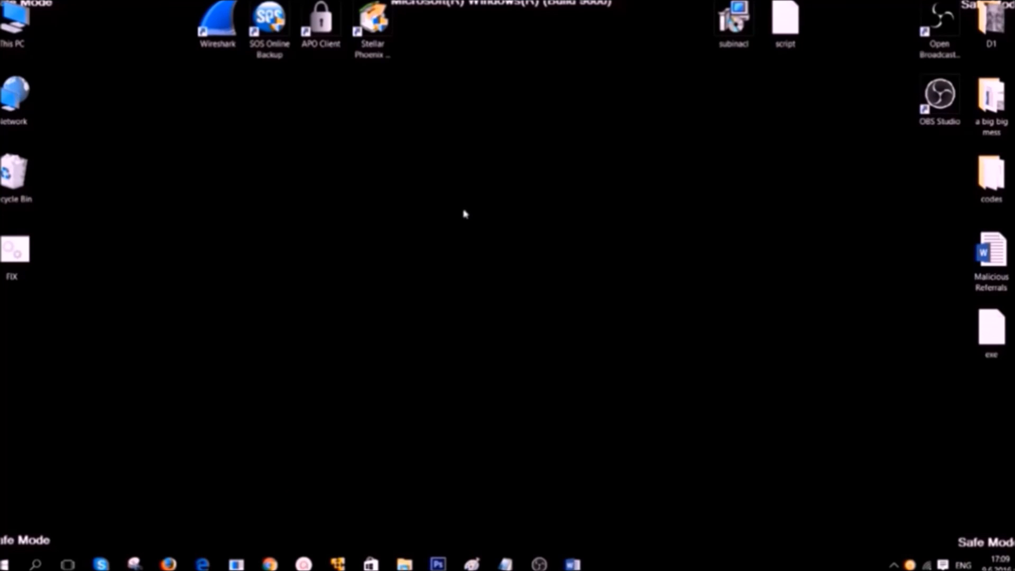
{"action": "mouse_move", "coordinate": [80, 492]}
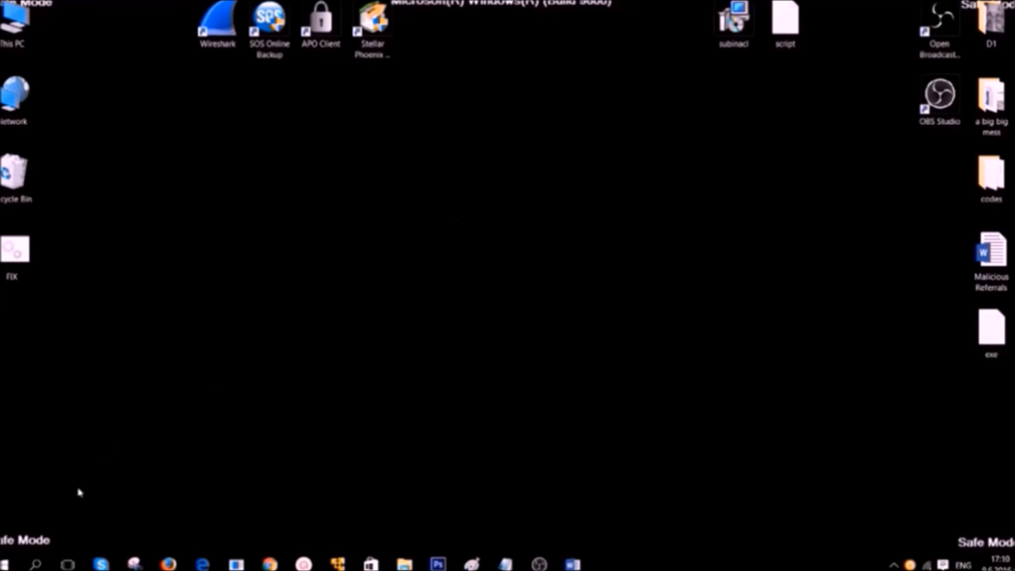
{"action": "left_click", "coordinate": [37, 562]}
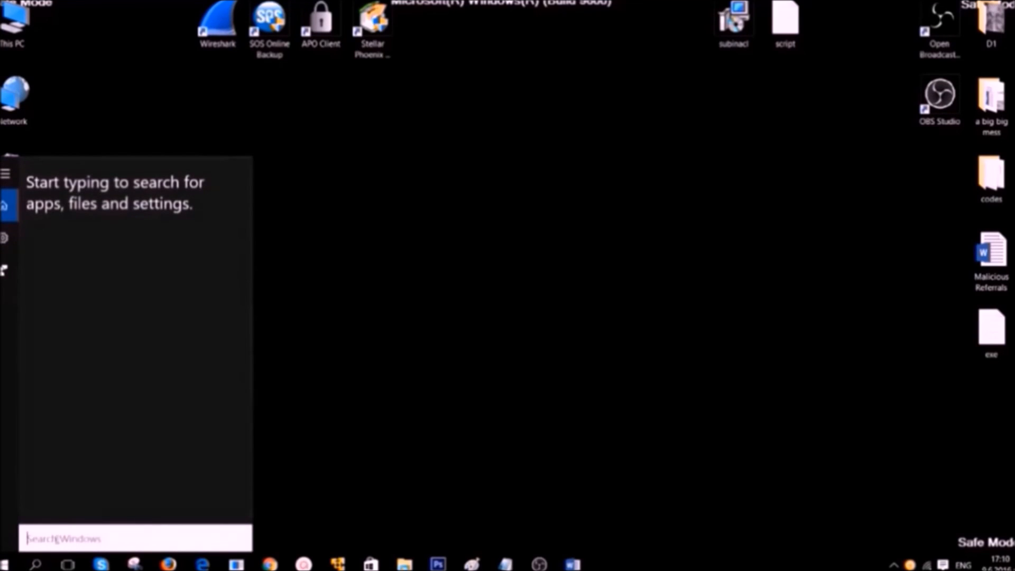
{"action": "type", "text": "File History"}
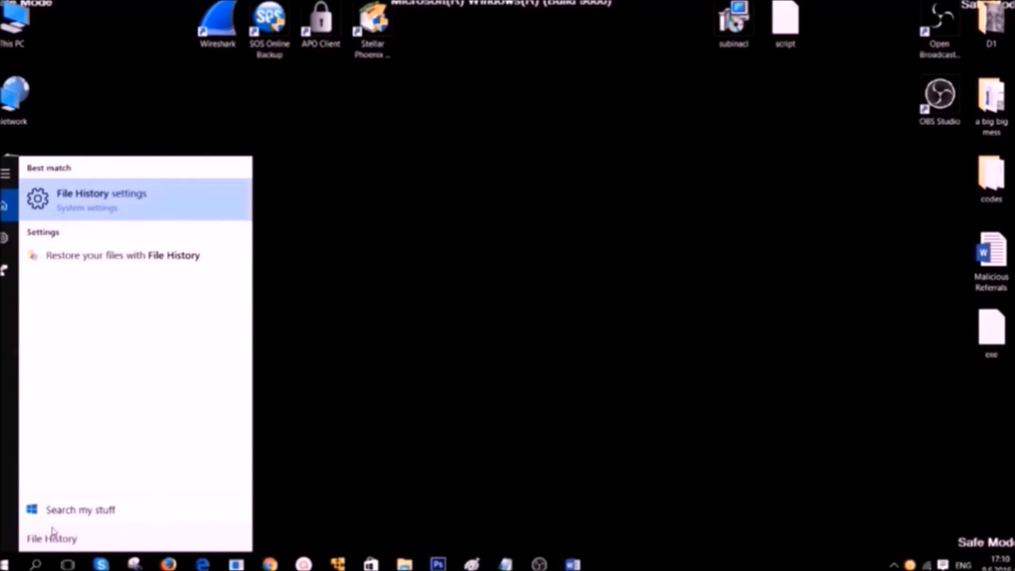
{"action": "left_click", "coordinate": [100, 199]}
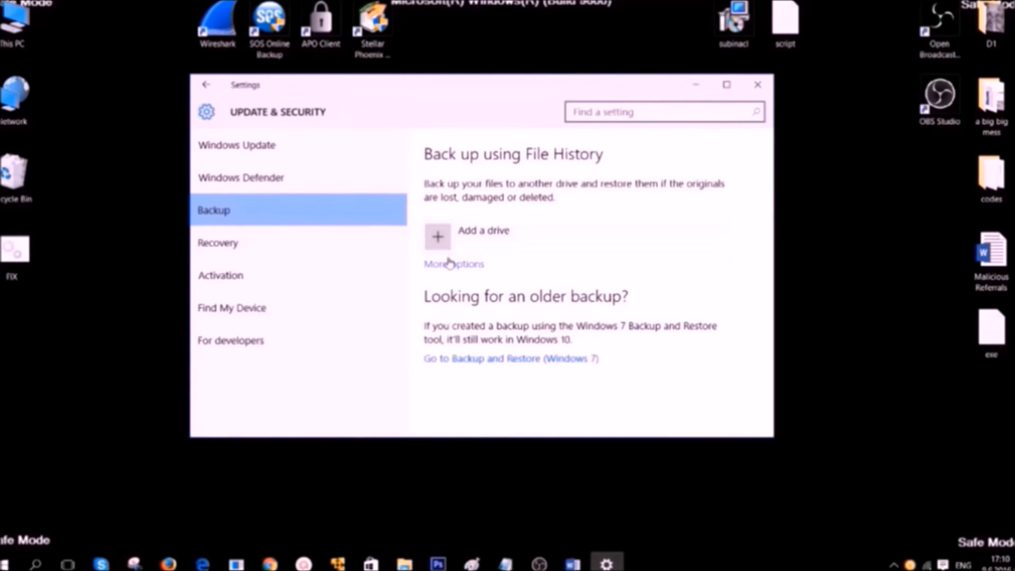
{"action": "left_click", "coordinate": [757, 85]}
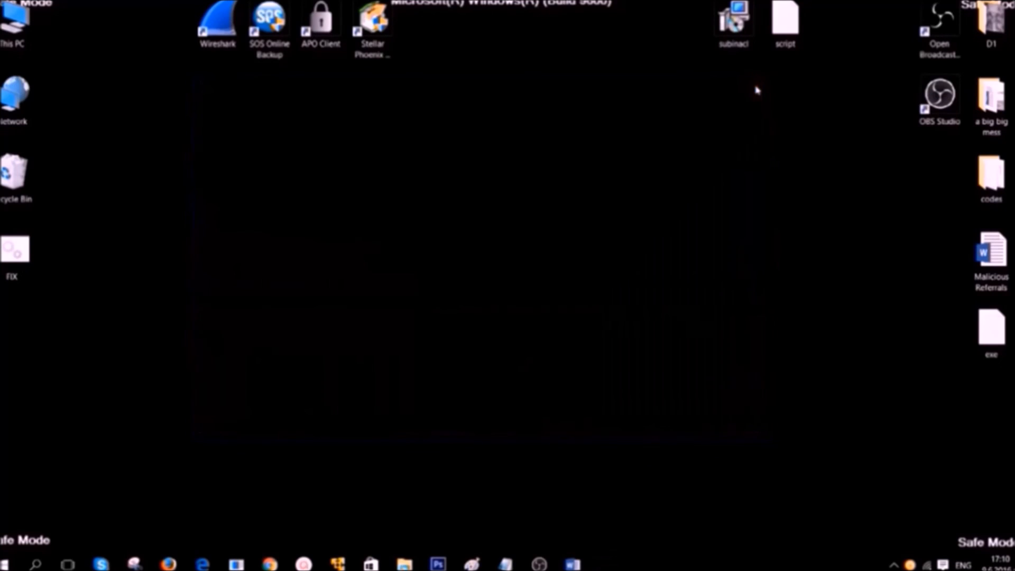
{"action": "mouse_move", "coordinate": [683, 102]}
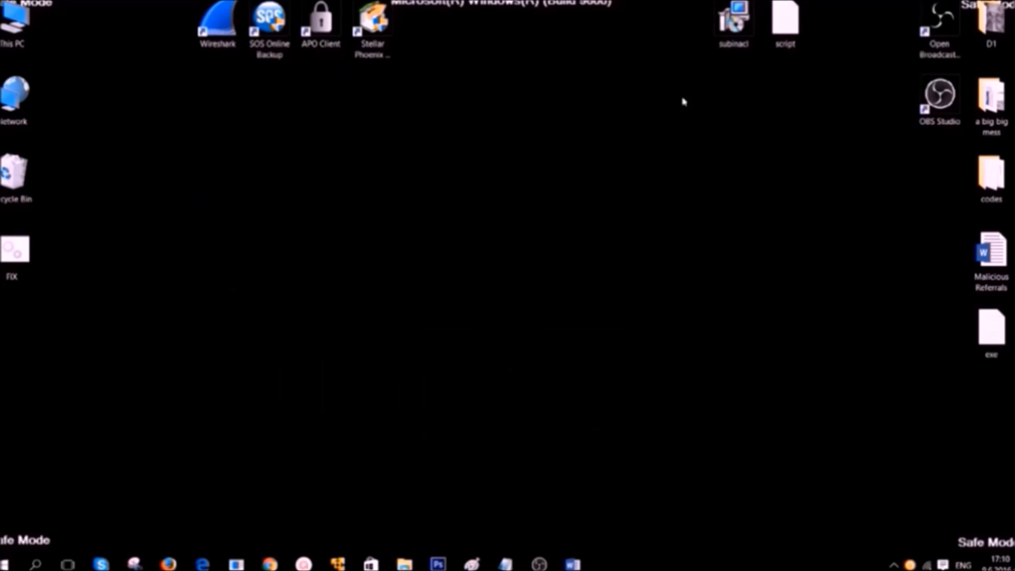
{"action": "left_click", "coordinate": [372, 20]}
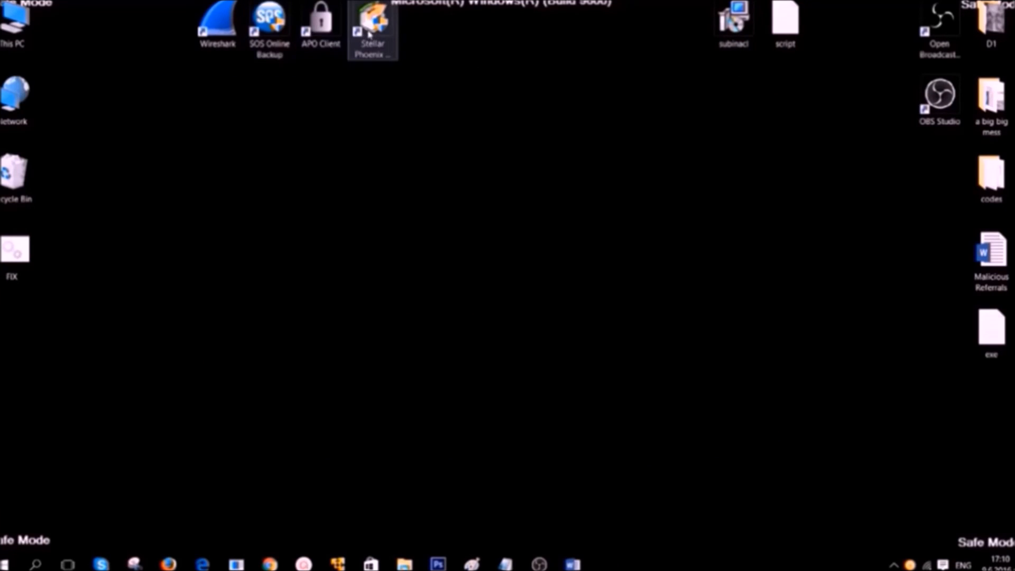
Launch Stellar Phoenix Windows Data Recovery and scan drive C: for recoverable files
{"action": "double_click", "coordinate": [370, 19]}
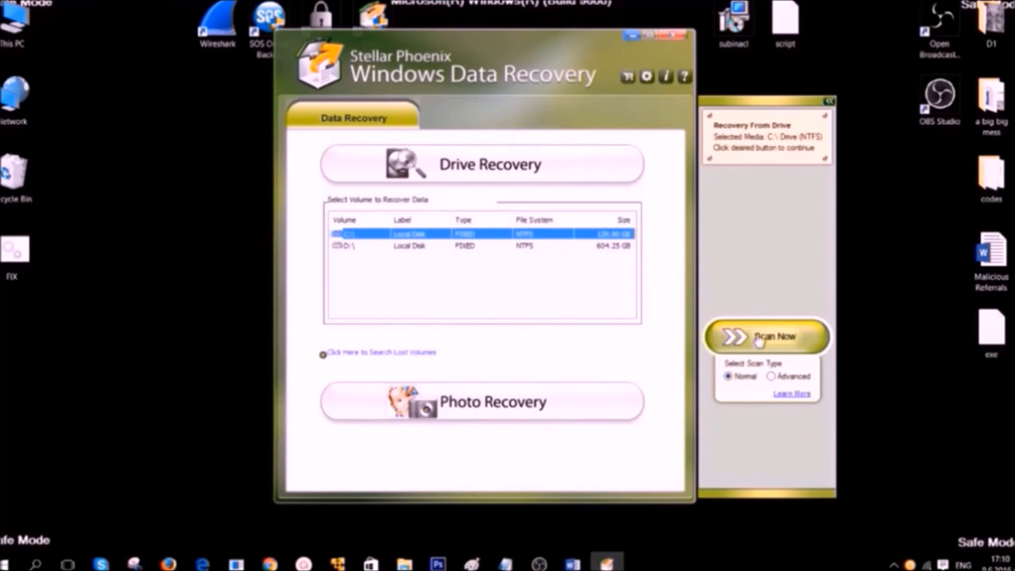
{"action": "left_click", "coordinate": [766, 337]}
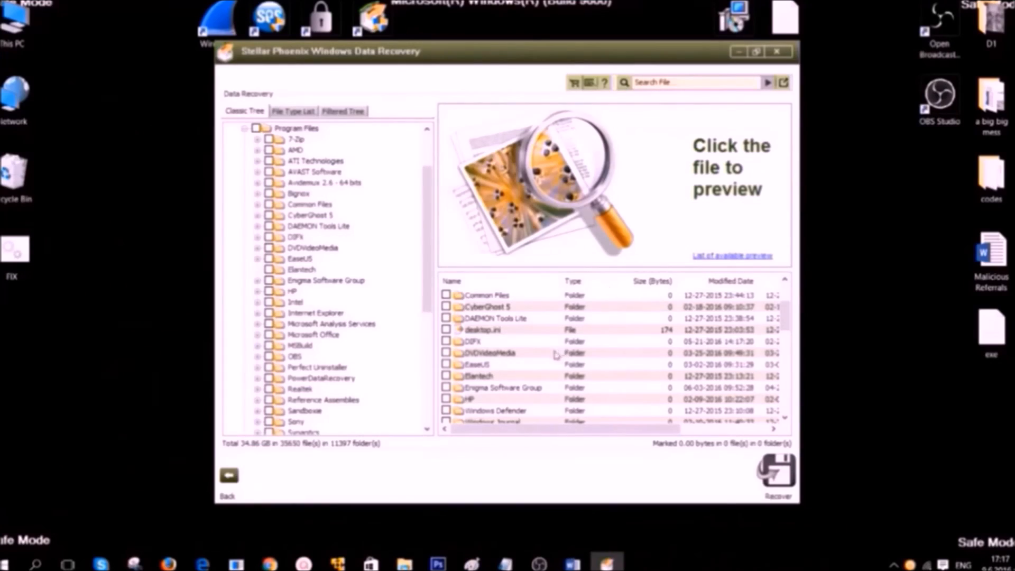
Mark CP1020.INF, drivers.xml and the English folder under HP for recovery, then close the program
{"action": "scroll", "scroll_direction": "down", "scroll_amount": 3}
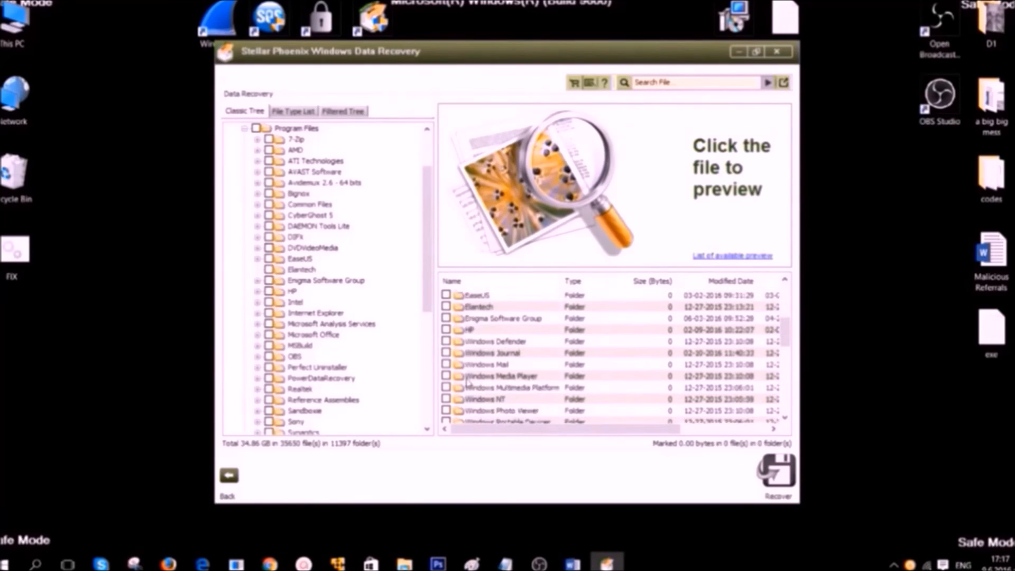
{"action": "left_click", "coordinate": [476, 330]}
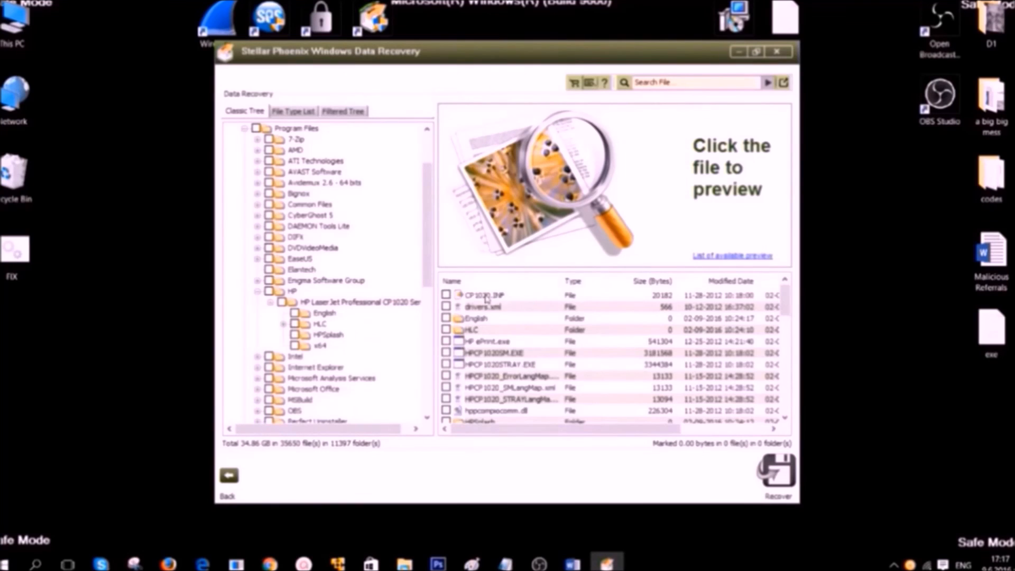
{"action": "left_click", "coordinate": [488, 307]}
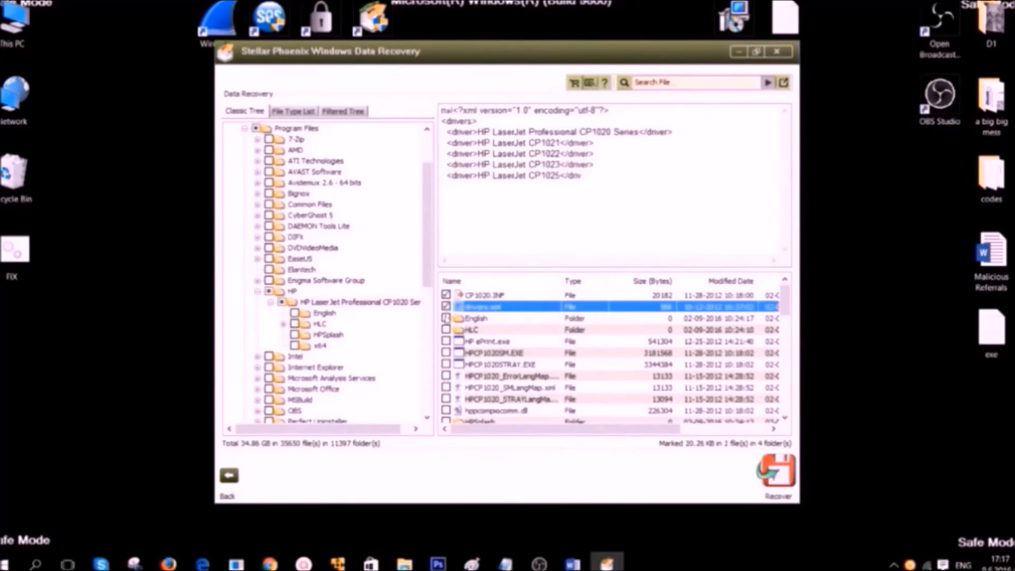
{"action": "left_click", "coordinate": [296, 313]}
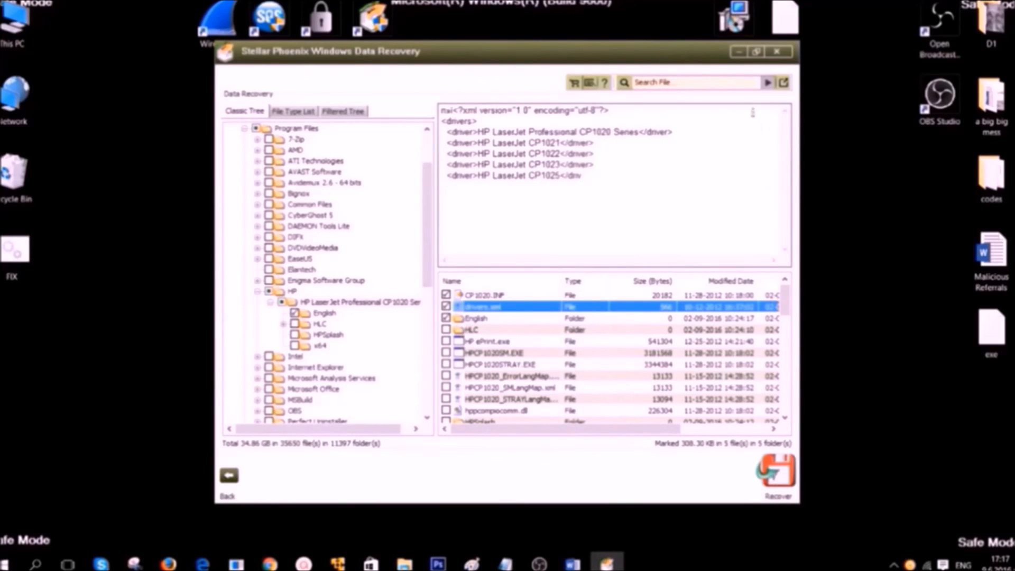
{"action": "left_click", "coordinate": [776, 50]}
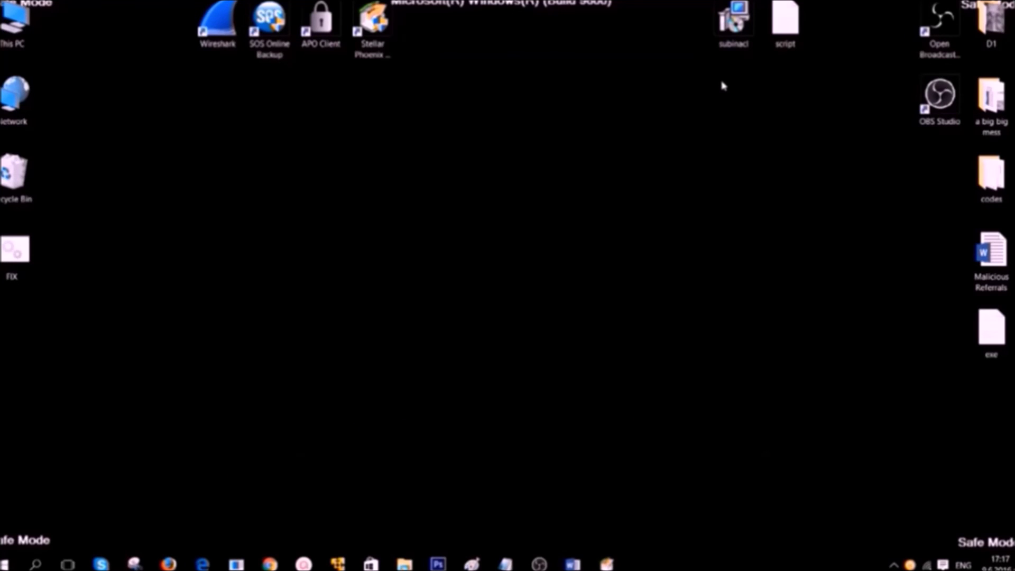
{"action": "mouse_move", "coordinate": [547, 546]}
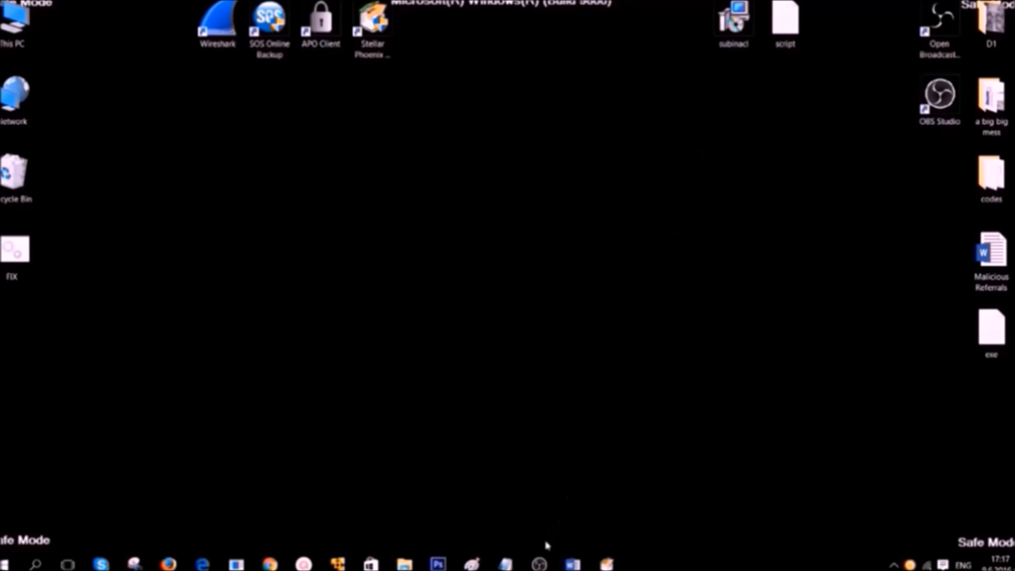